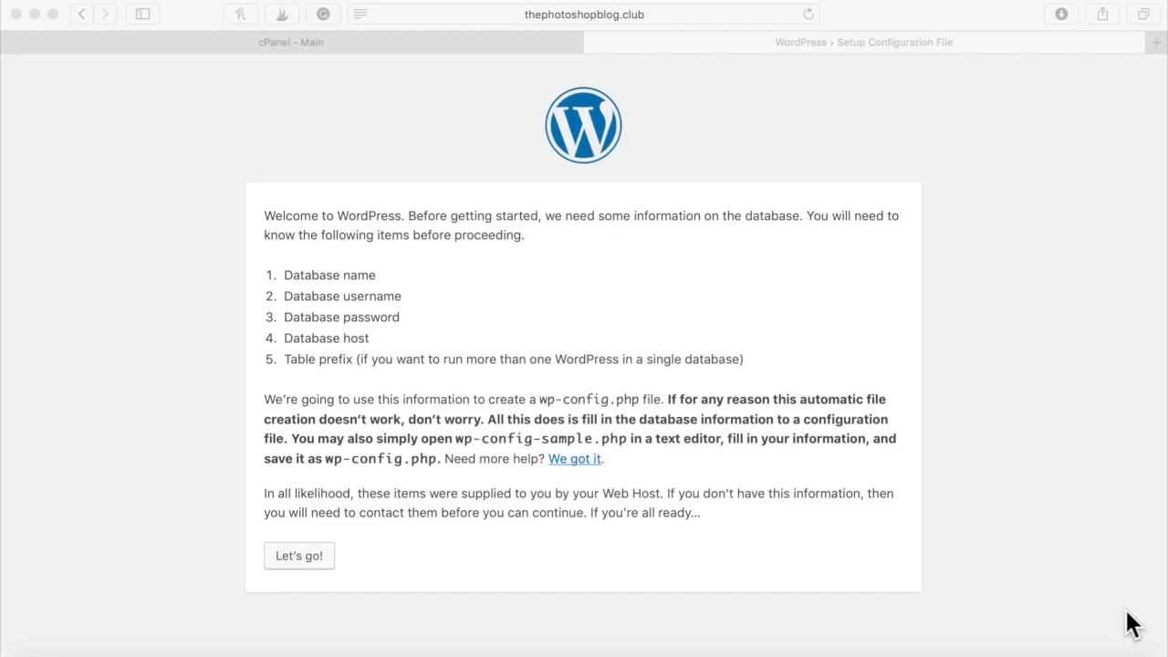
{"action": "mouse_move", "coordinate": [926, 543]}
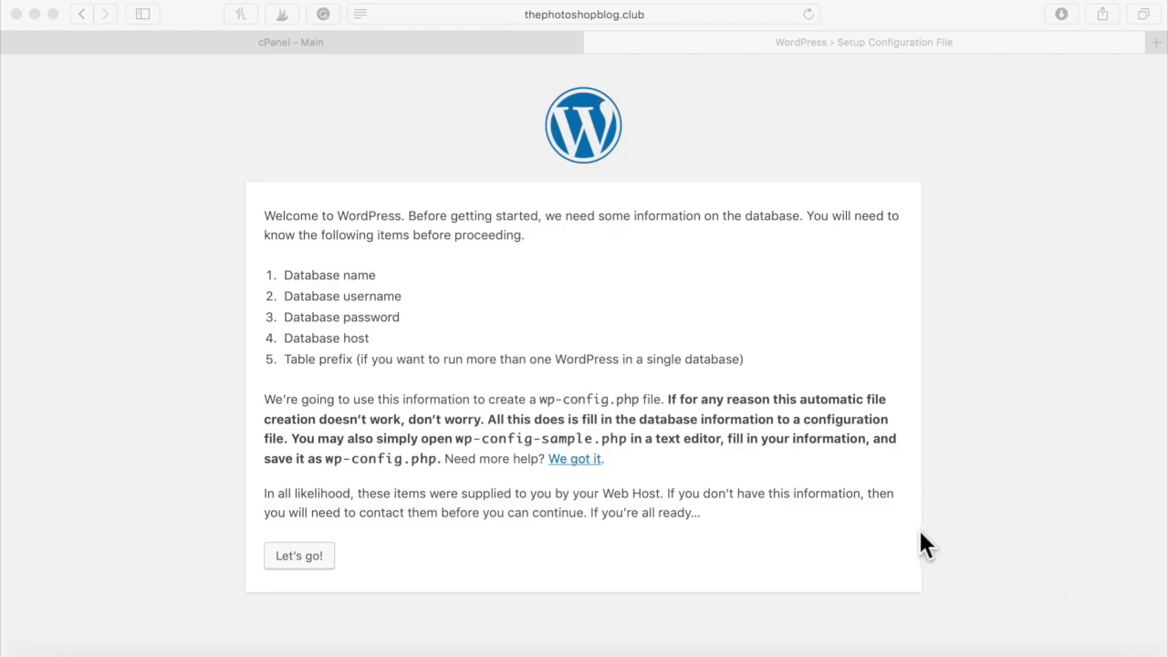
{"action": "mouse_move", "coordinate": [565, 492]}
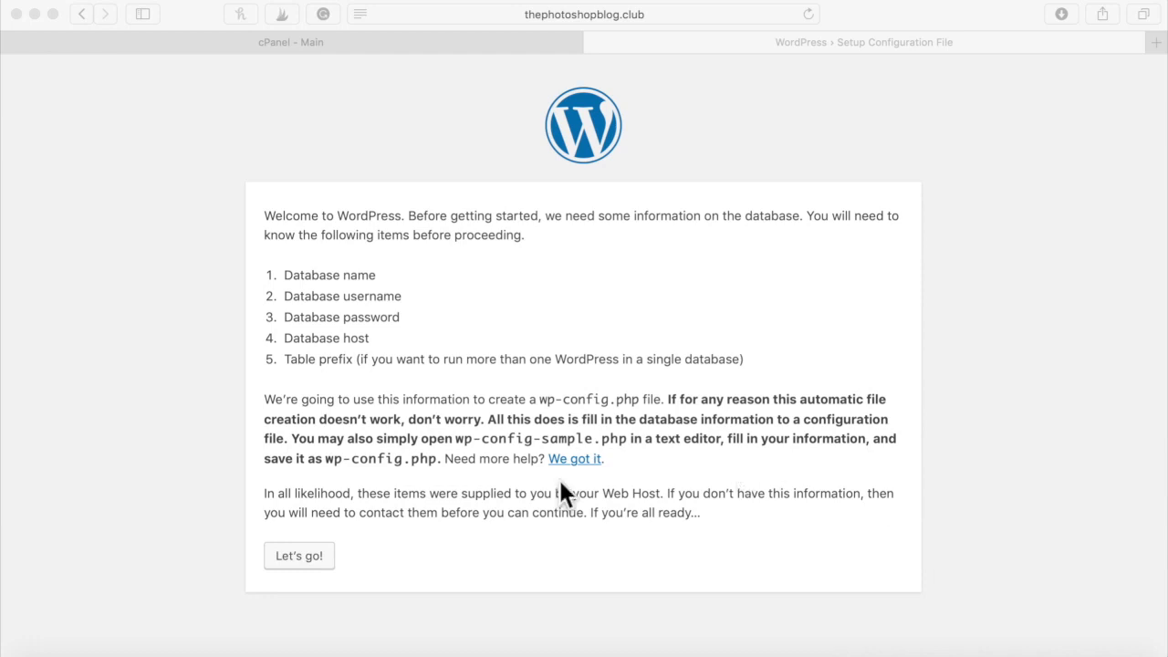
{"action": "mouse_move", "coordinate": [333, 561]}
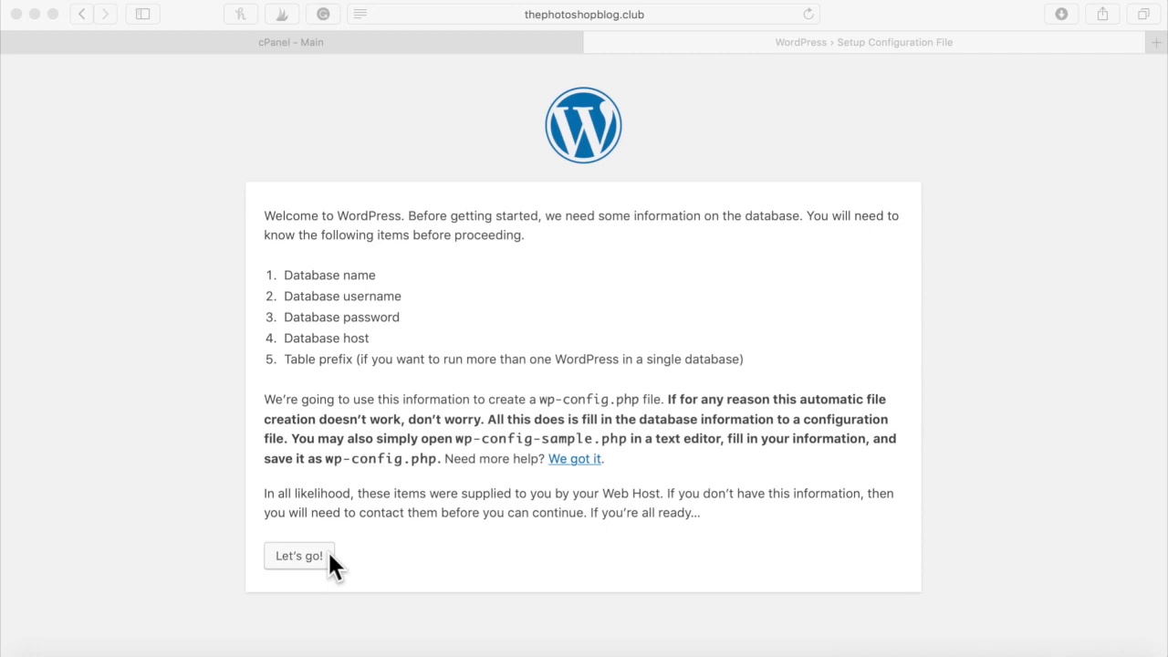
{"action": "mouse_move", "coordinate": [327, 506]}
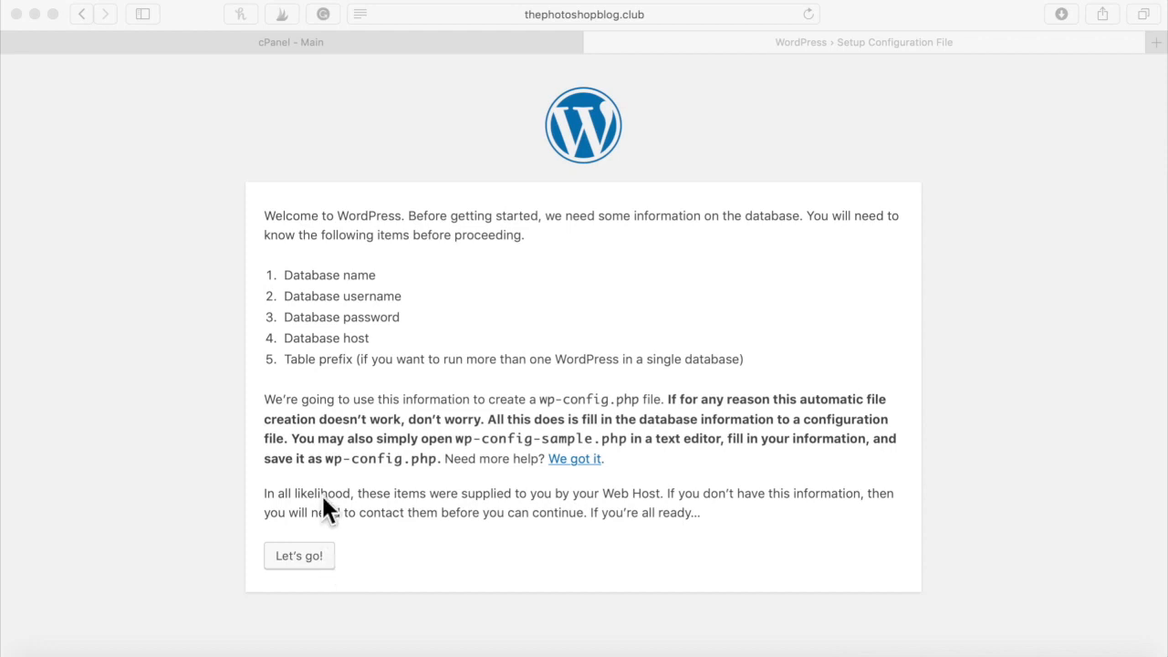
{"action": "mouse_move", "coordinate": [328, 510]}
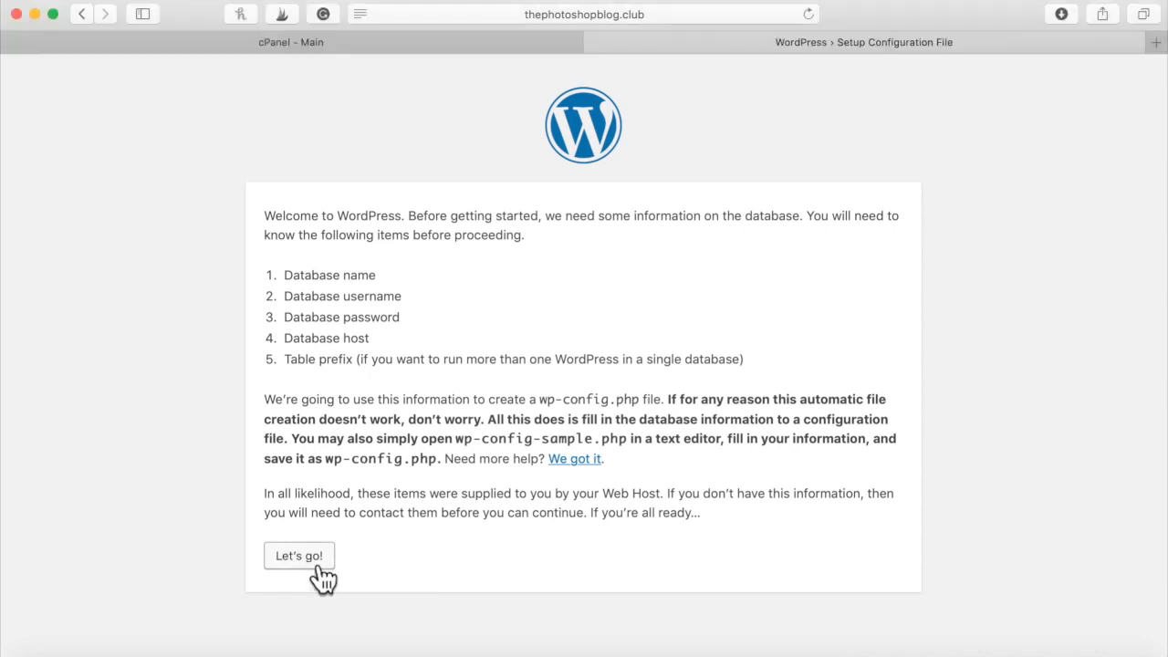
Step: Begin WordPress's database configuration setup from the welcome page with 'Let's go!'
{"action": "left_click", "coordinate": [298, 554]}
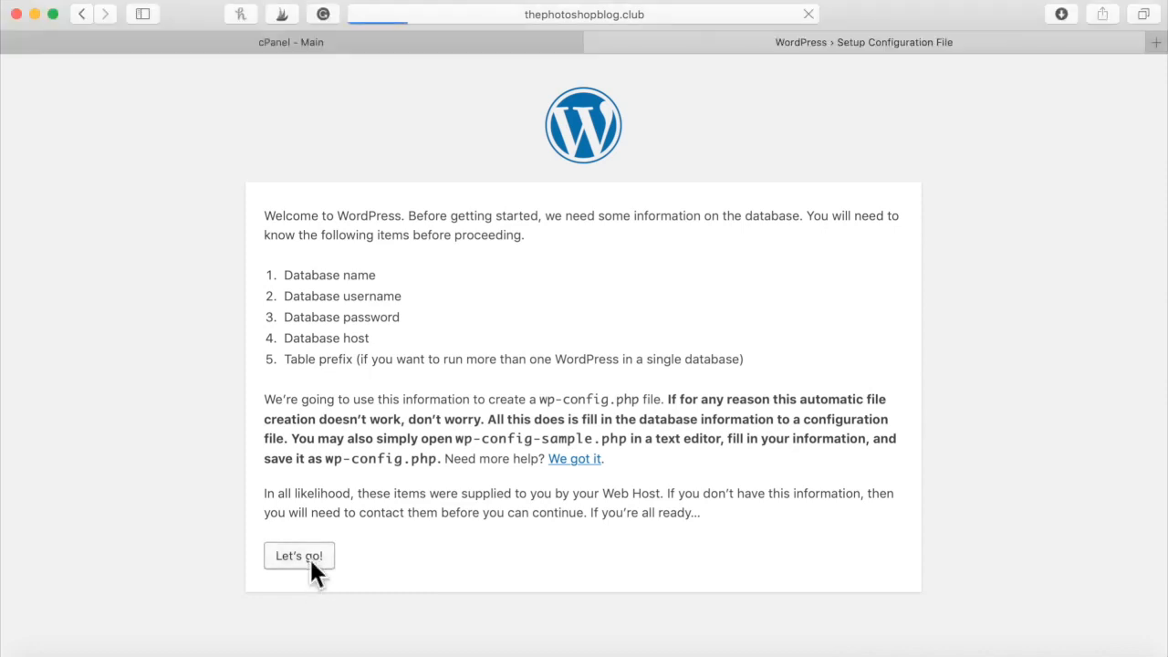
Step: Enter the administrator username and password in the login form
{"action": "left_click", "coordinate": [299, 556]}
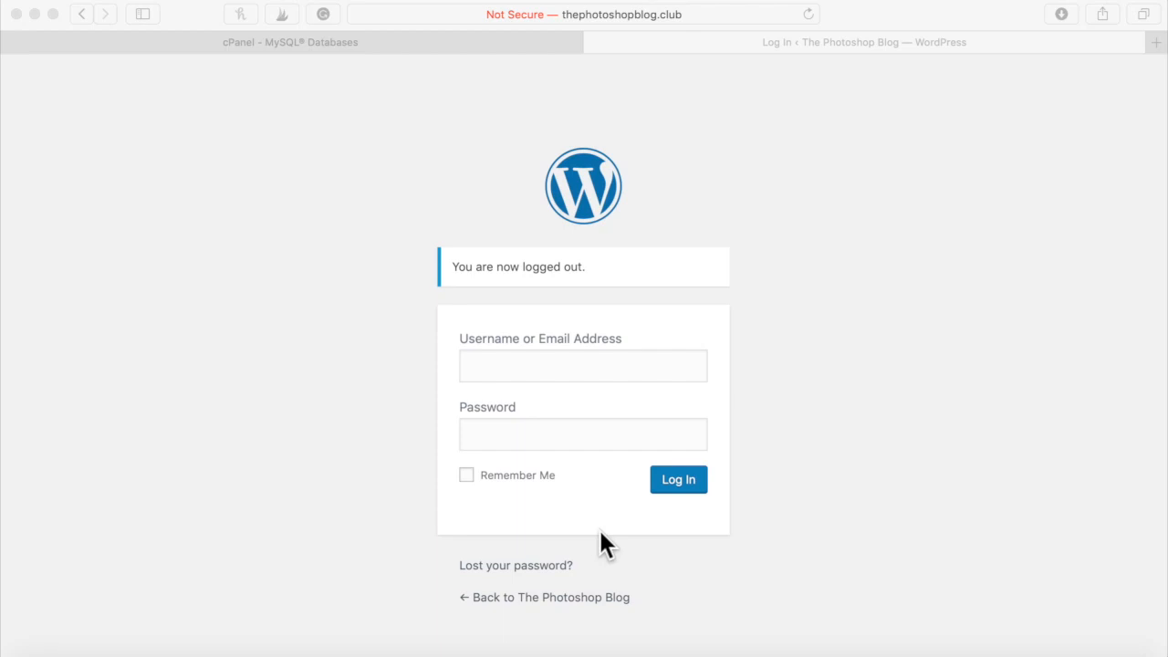
{"action": "mouse_move", "coordinate": [624, 409]}
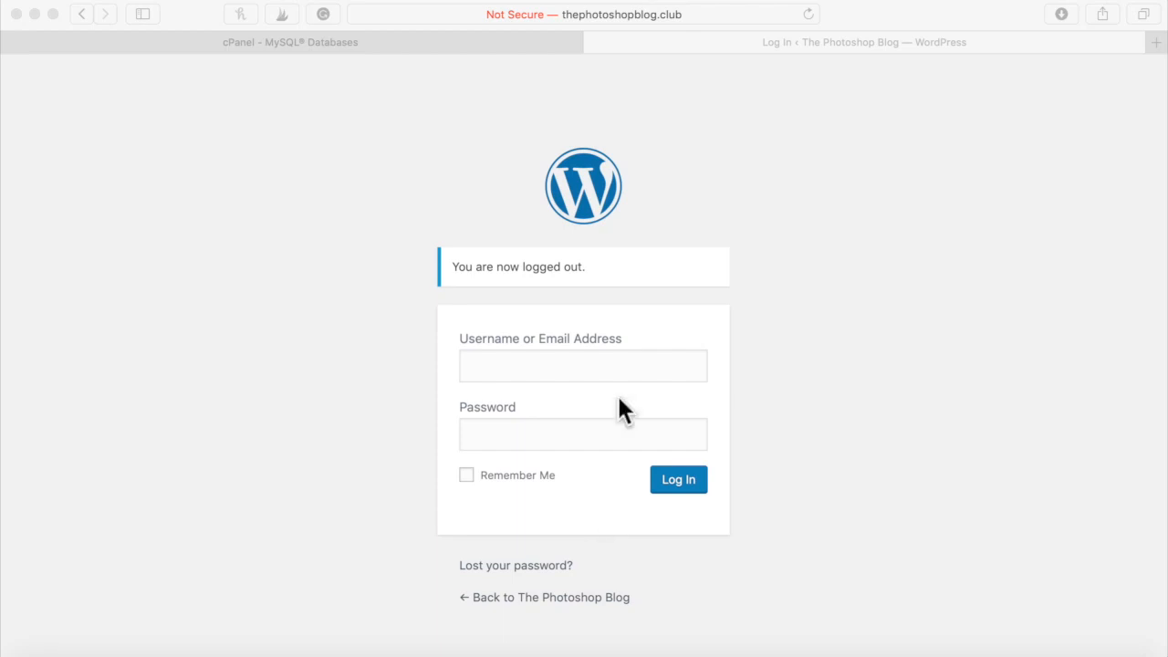
{"action": "mouse_move", "coordinate": [624, 401]}
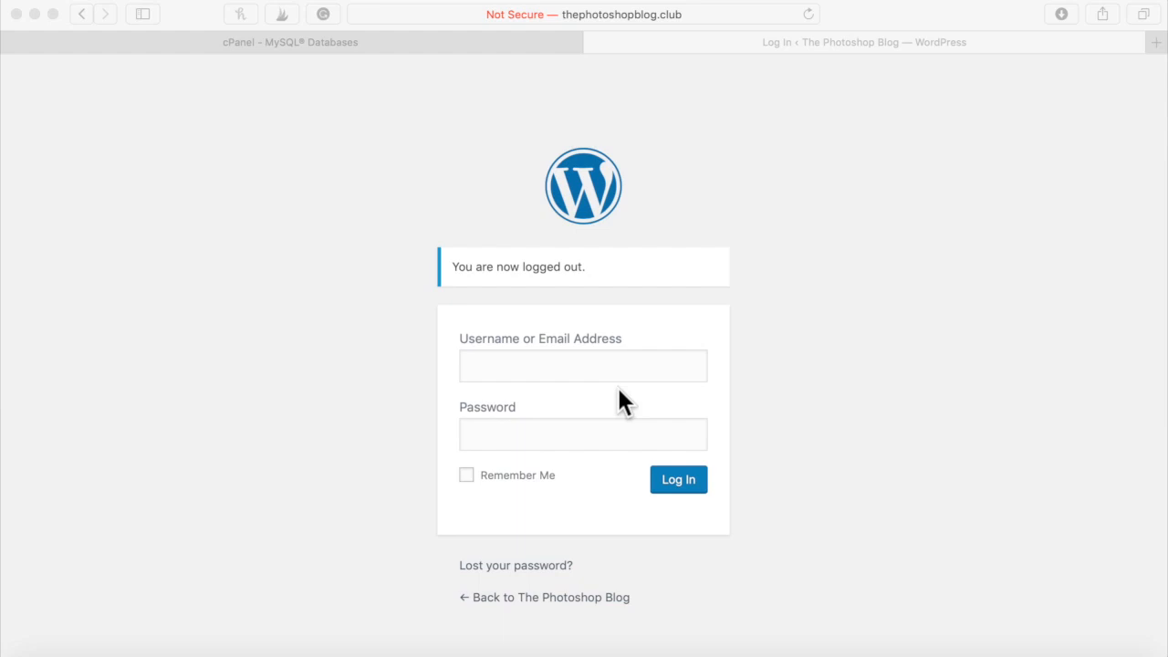
{"action": "left_click", "coordinate": [582, 365]}
{"action": "type", "text": "admin"}
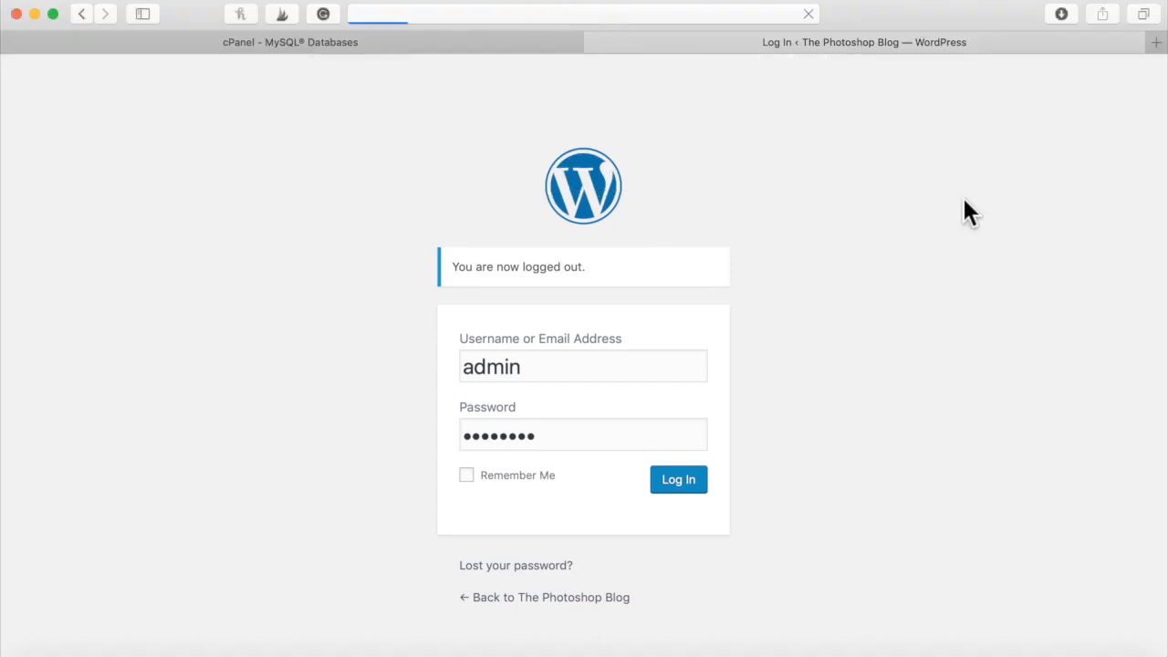
Step: Sign in to the dashboard as admin and go to Appearance > Themes
{"action": "left_click", "coordinate": [678, 479]}
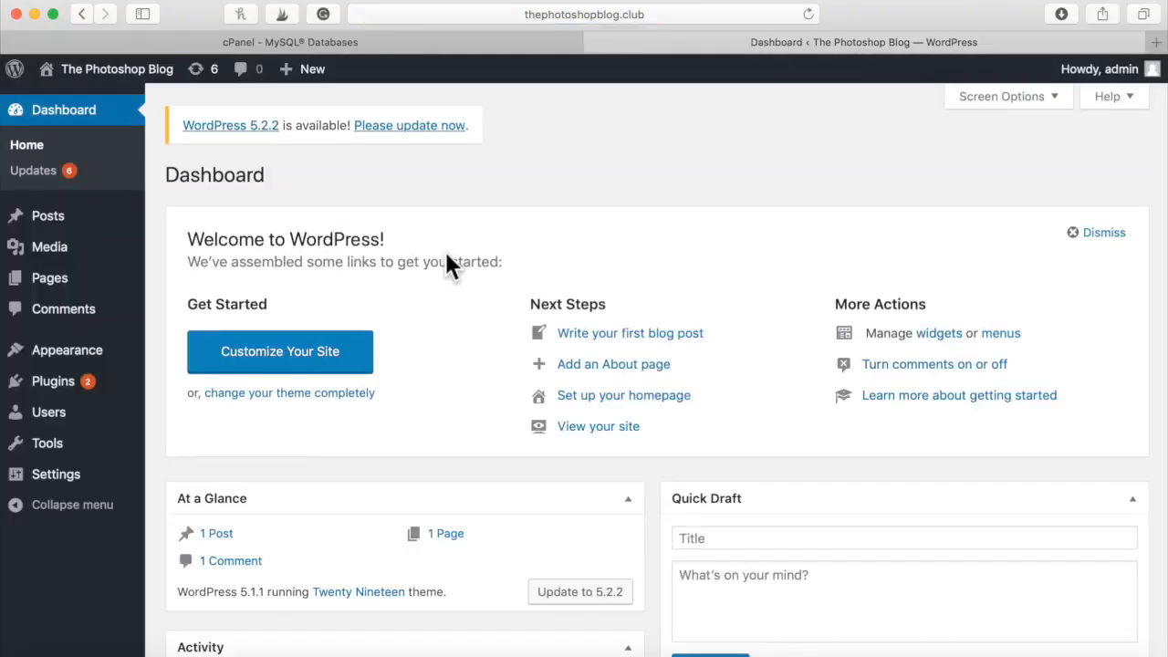
{"action": "mouse_move", "coordinate": [187, 333]}
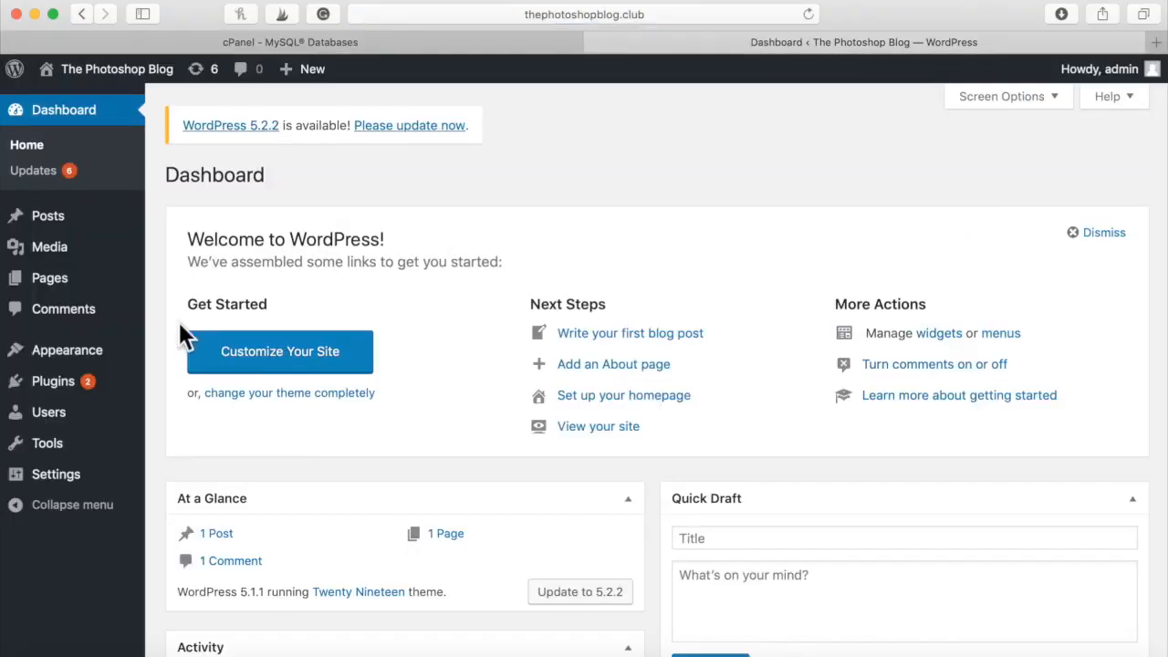
{"action": "mouse_move", "coordinate": [52, 381]}
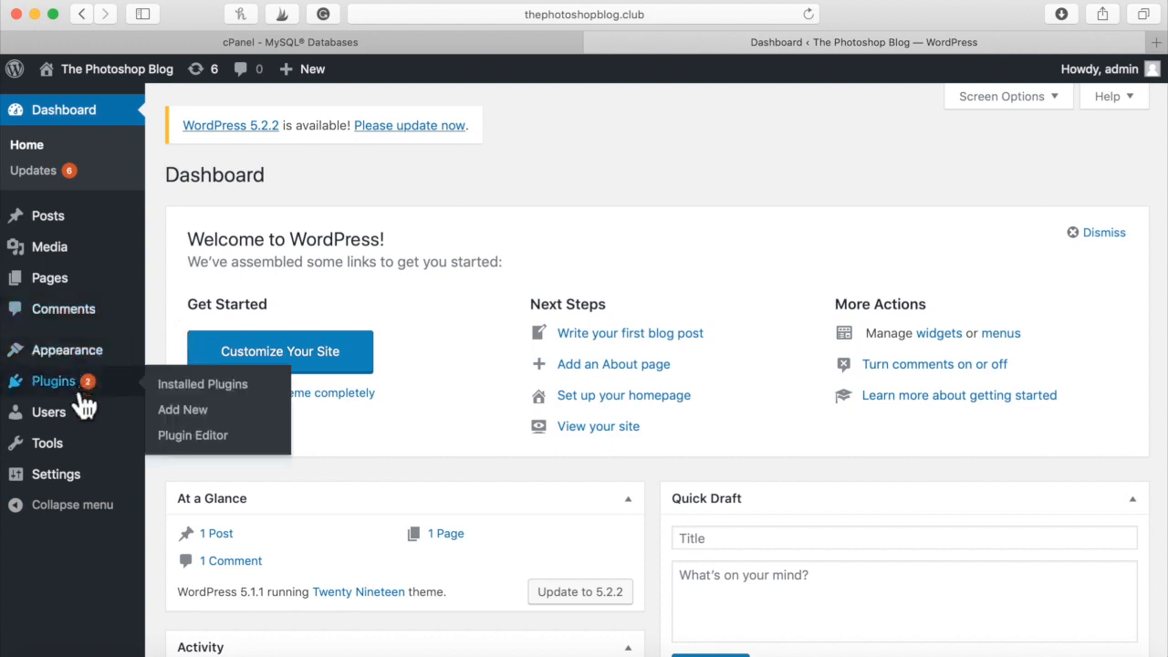
{"action": "mouse_move", "coordinate": [67, 350]}
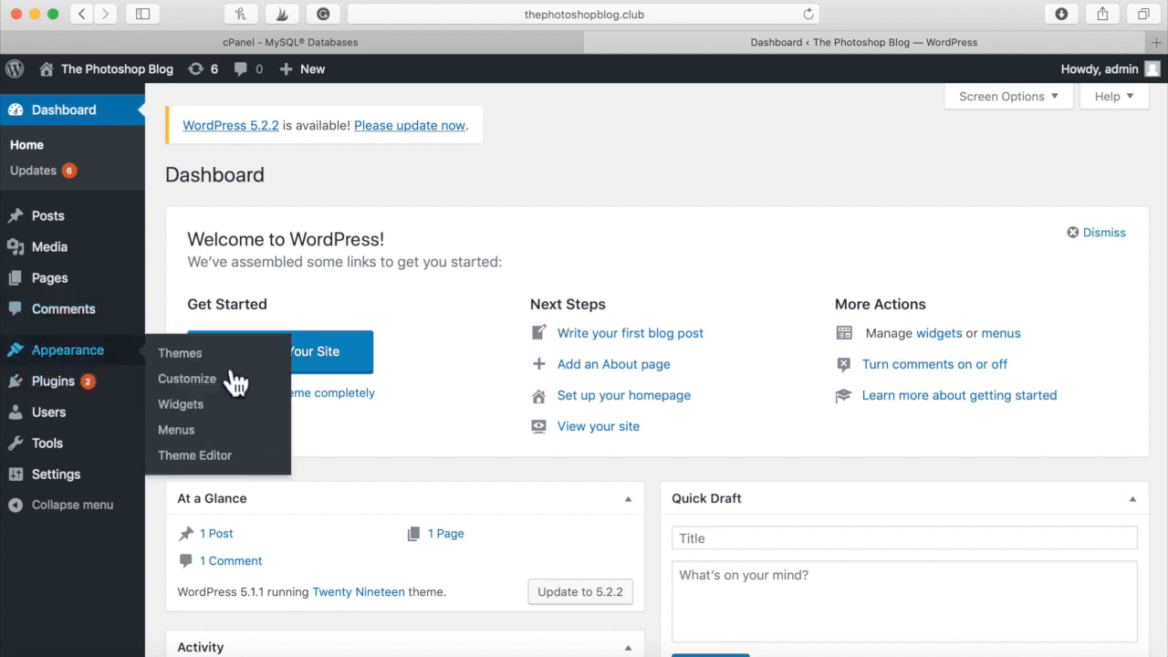
{"action": "mouse_move", "coordinate": [180, 352]}
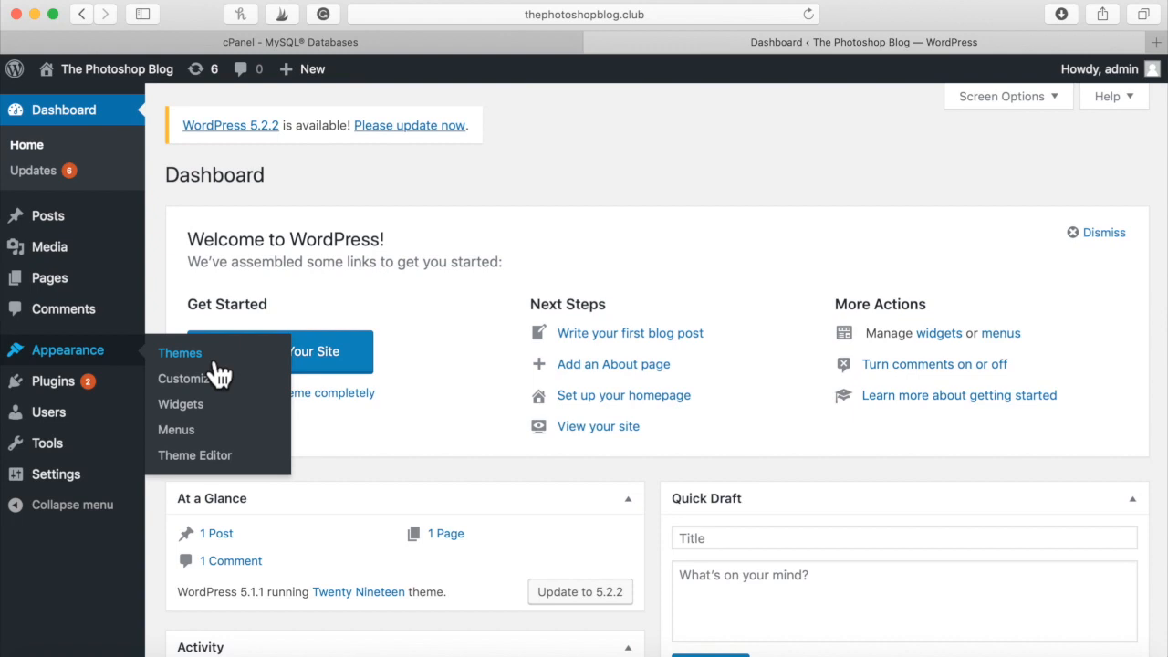
{"action": "left_click", "coordinate": [180, 353]}
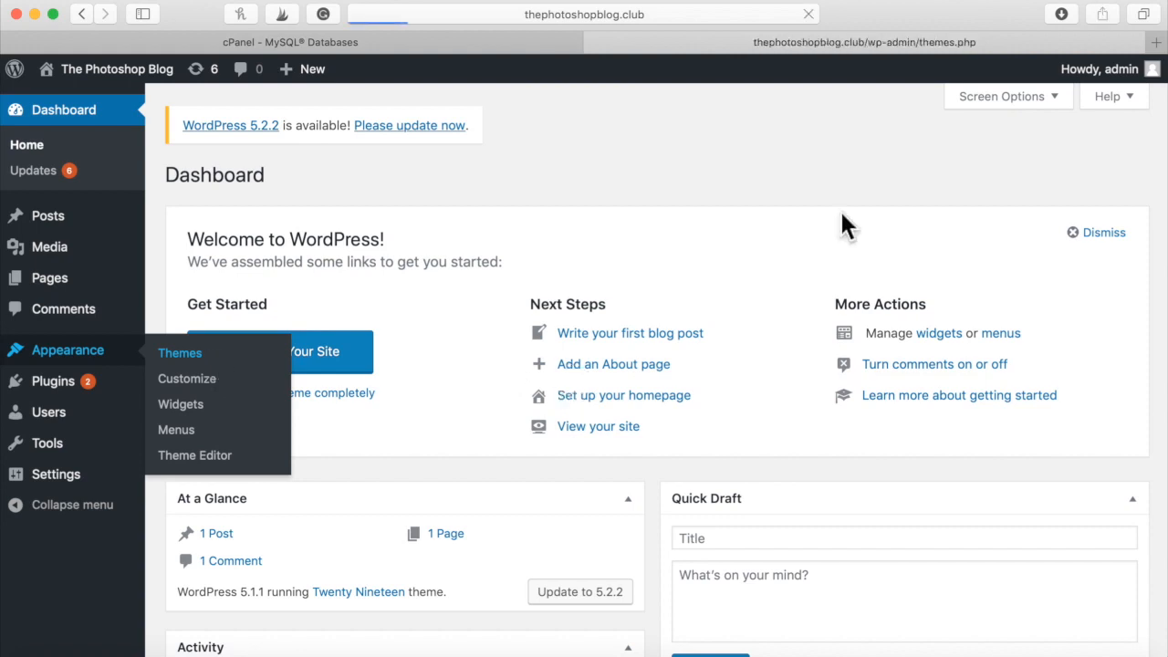
Step: Upload penguin.zip as a new theme, install it, and activate Penguin
{"action": "left_click", "coordinate": [180, 352]}
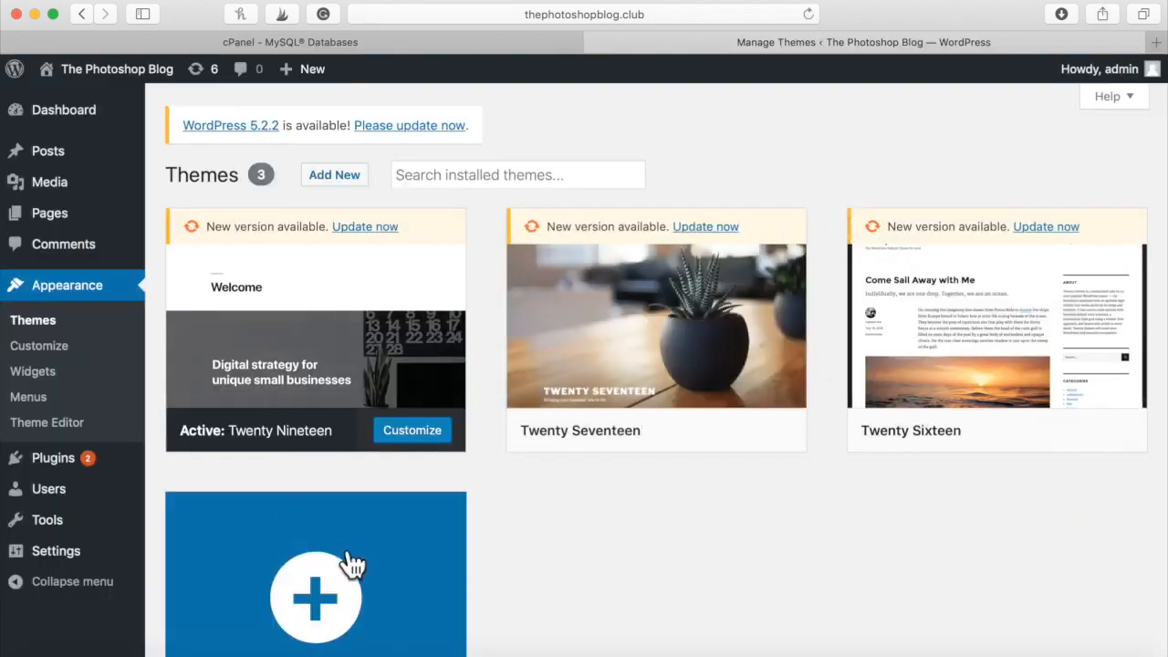
{"action": "left_click", "coordinate": [315, 597]}
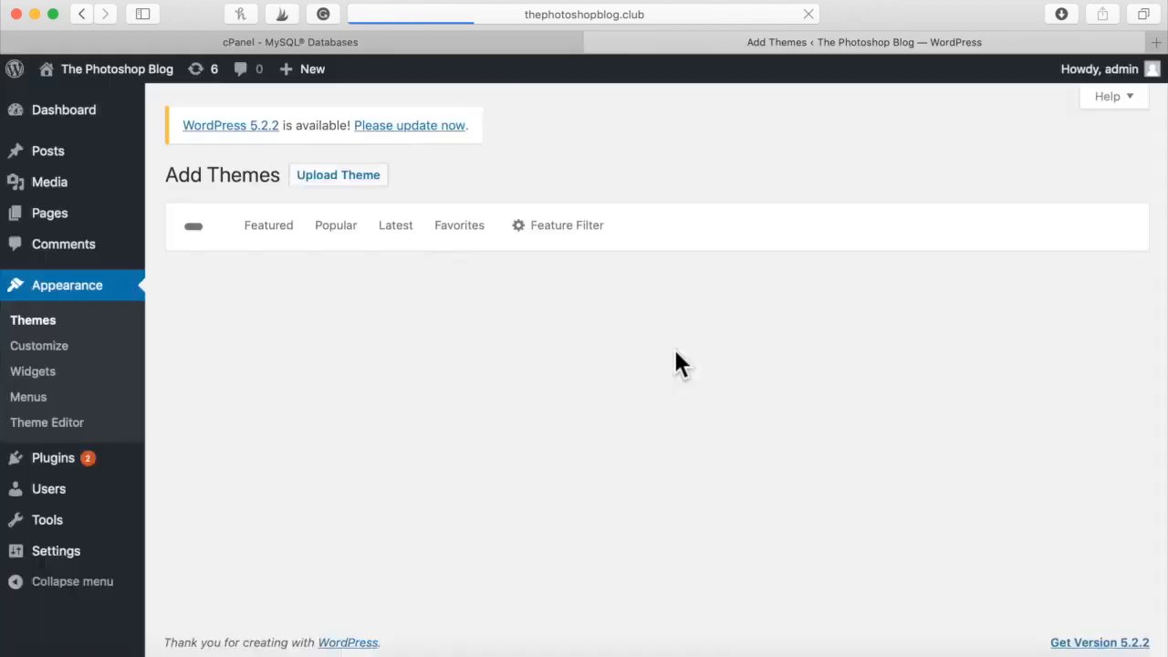
{"action": "left_click", "coordinate": [337, 174]}
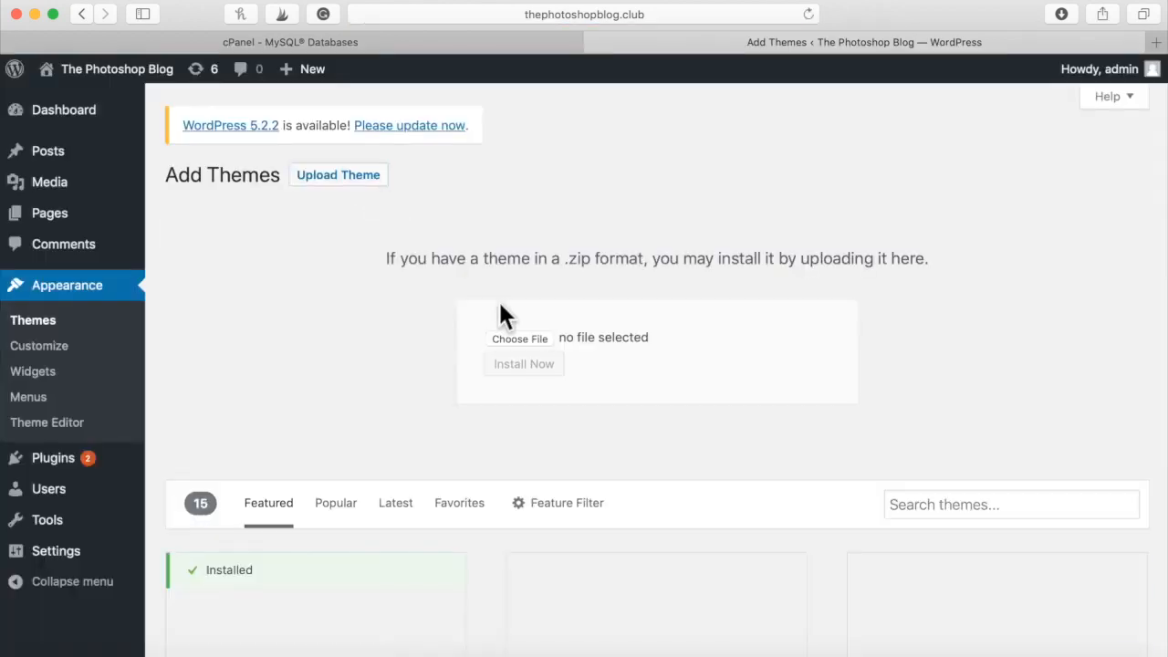
{"action": "left_click", "coordinate": [519, 337]}
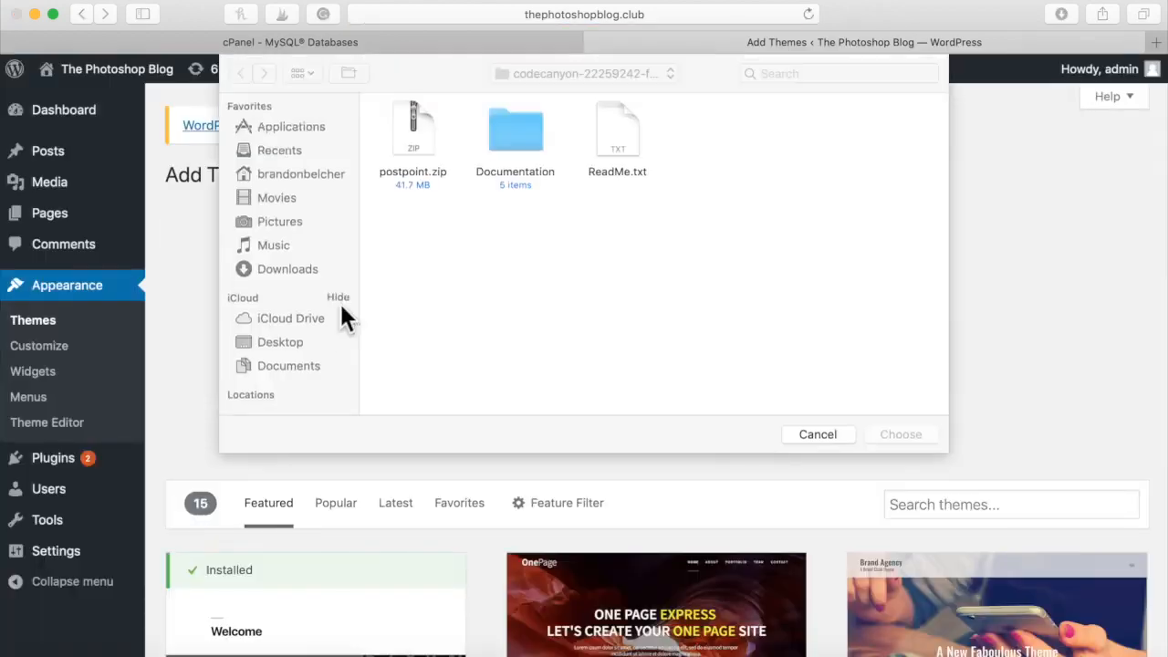
{"action": "left_click", "coordinate": [280, 341]}
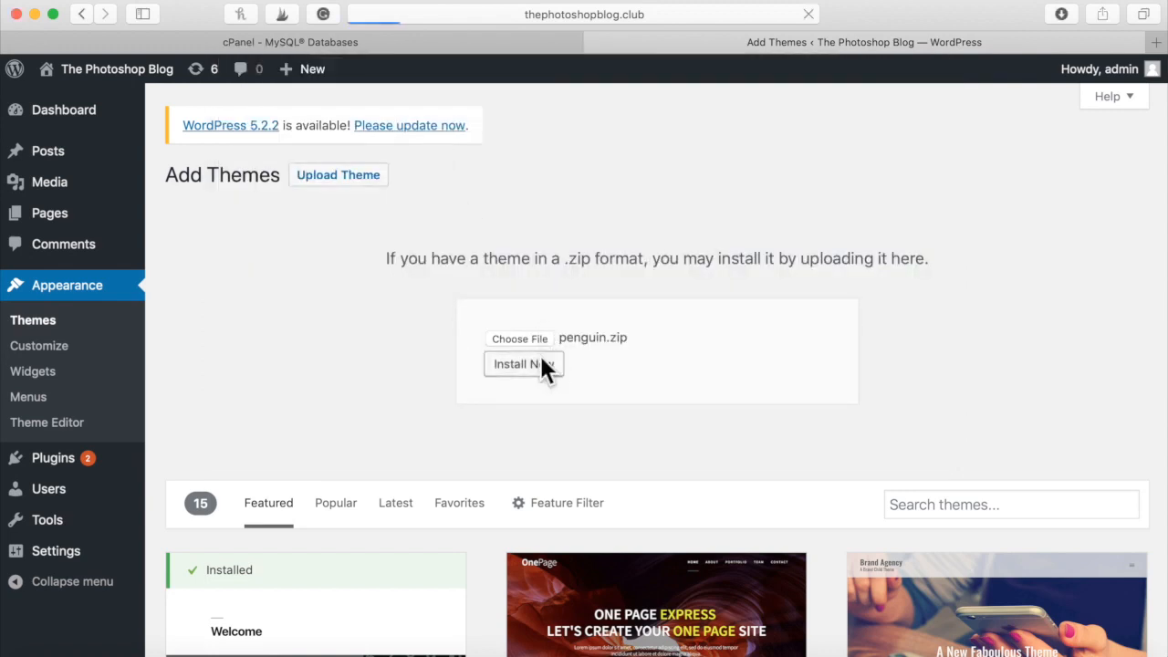
{"action": "left_click", "coordinate": [522, 364]}
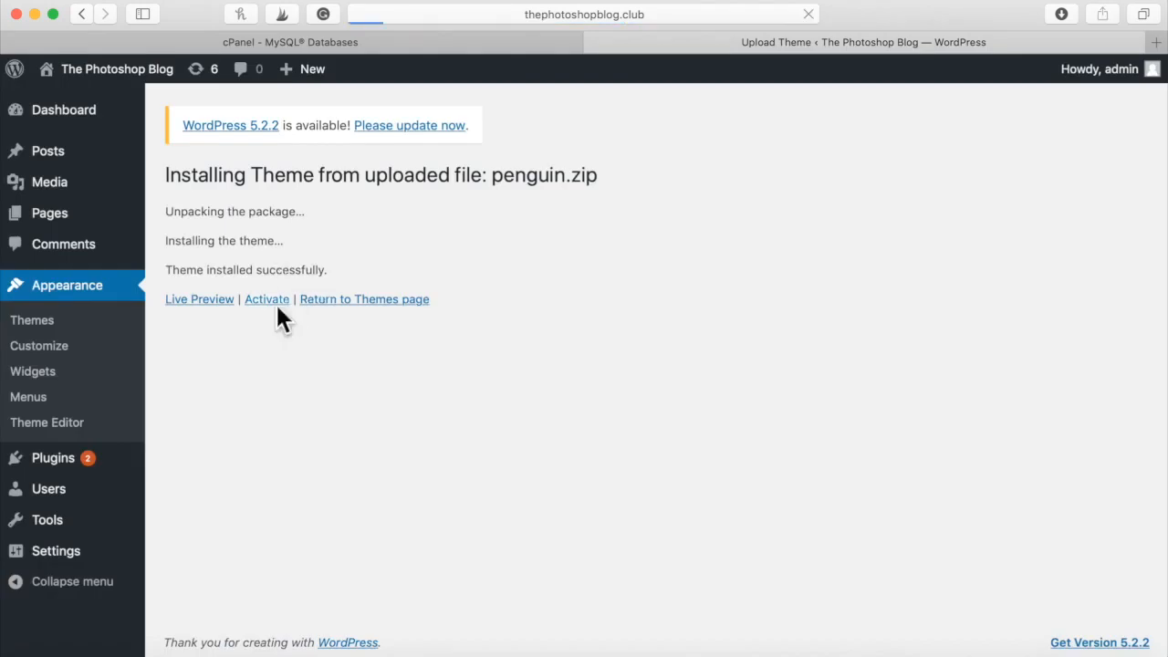
{"action": "left_click", "coordinate": [266, 298]}
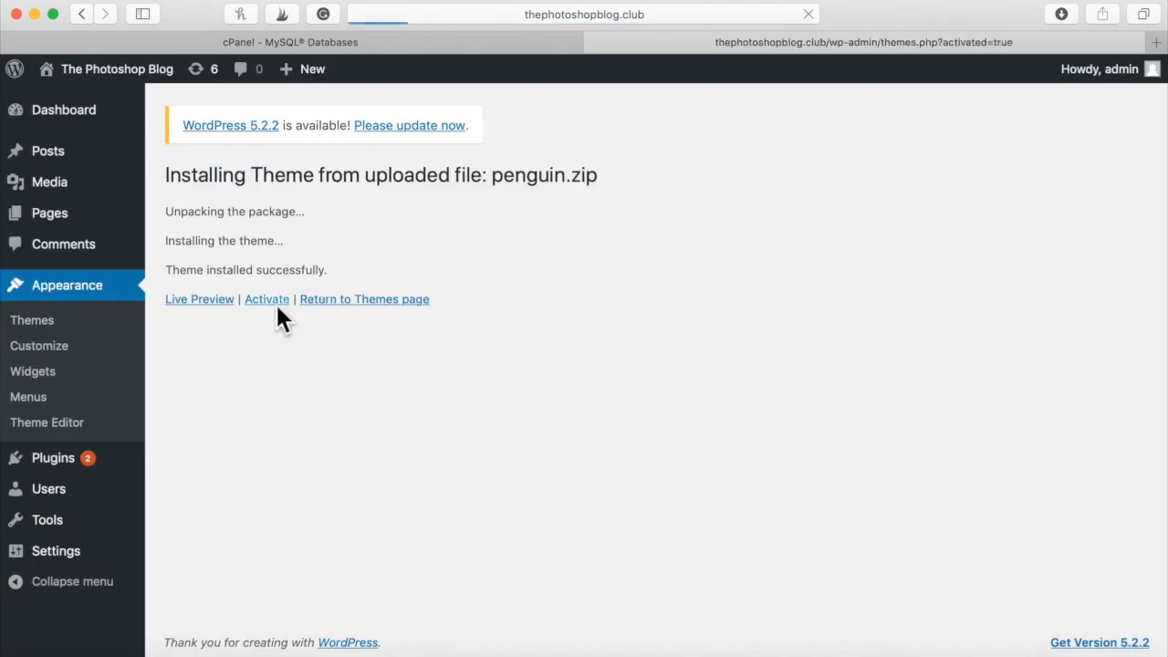
{"action": "left_click", "coordinate": [267, 298]}
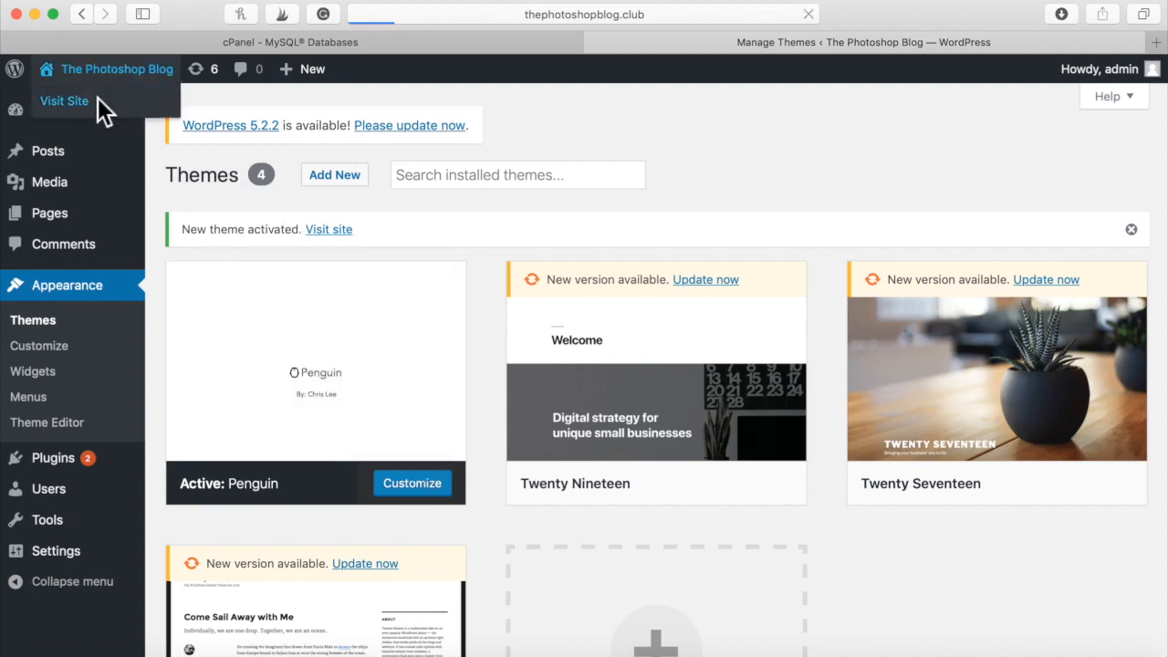
Step: View the live blog in the Penguin design, then return to the Dashboard
{"action": "left_click", "coordinate": [64, 100]}
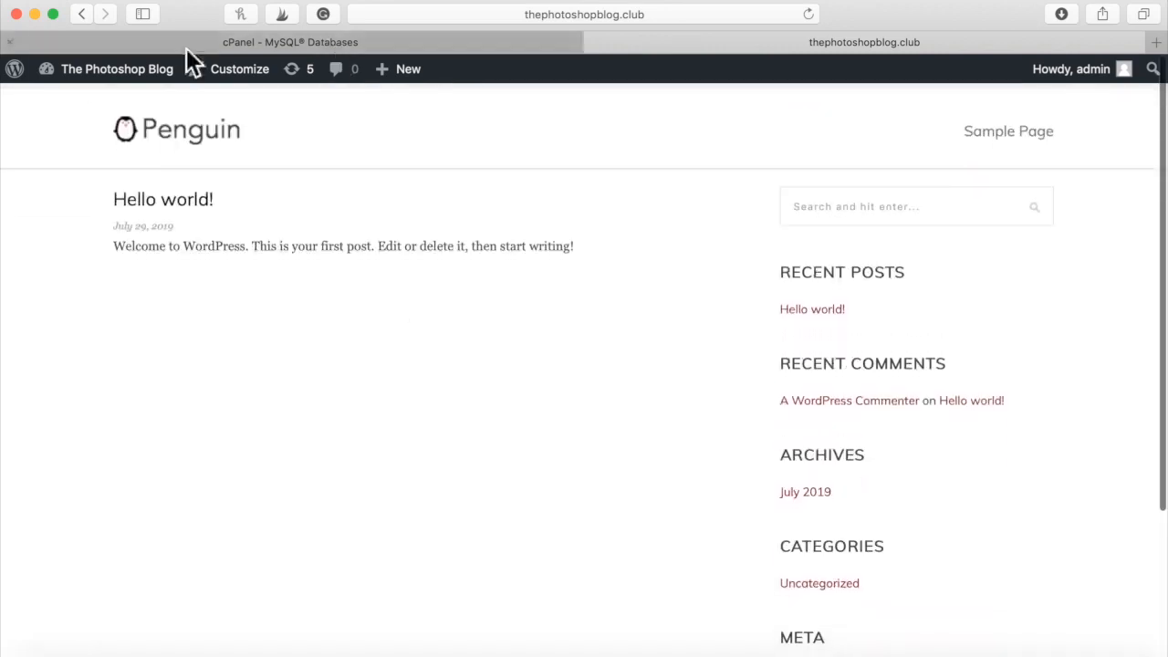
{"action": "left_click", "coordinate": [117, 69]}
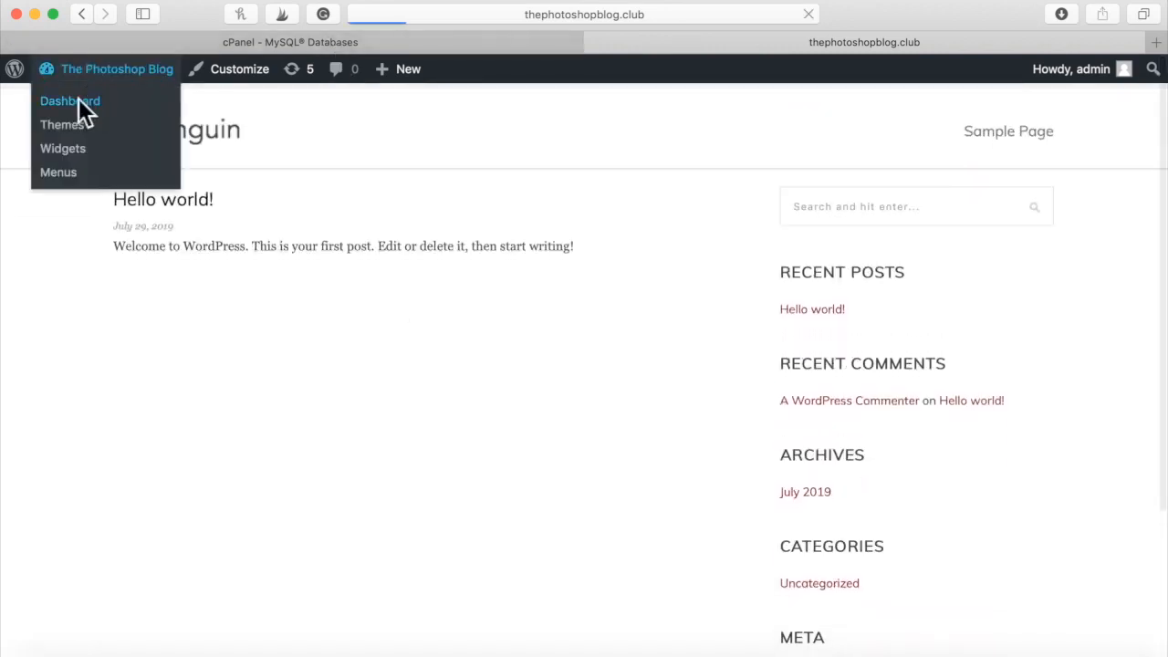
{"action": "left_click", "coordinate": [70, 100]}
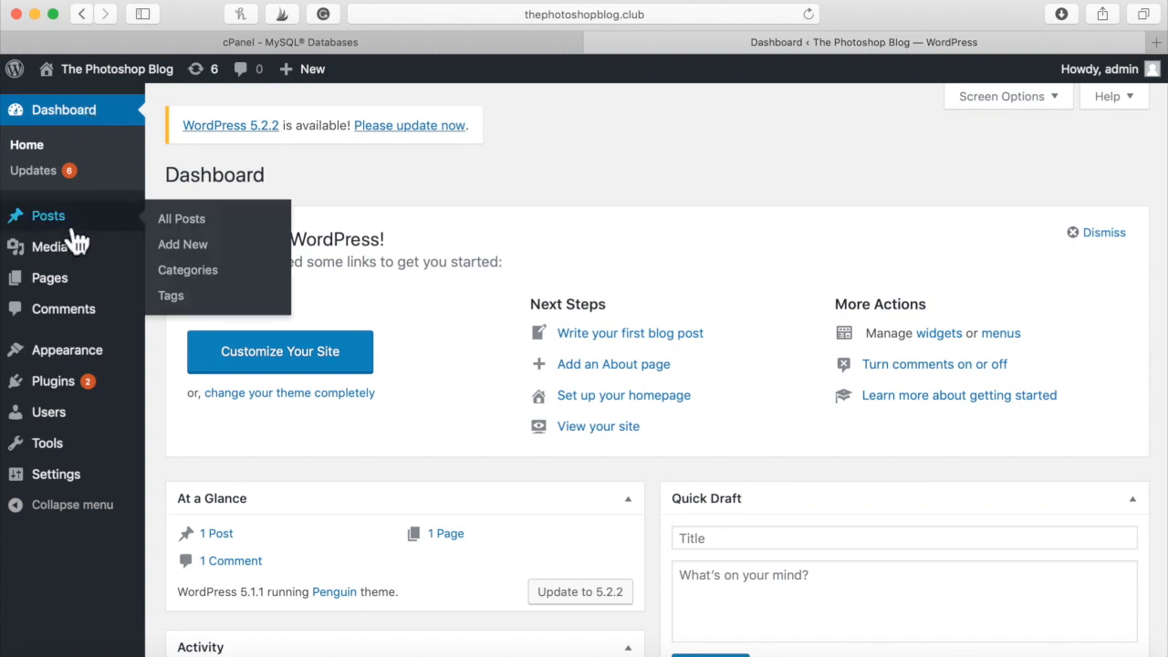
{"action": "mouse_move", "coordinate": [52, 380]}
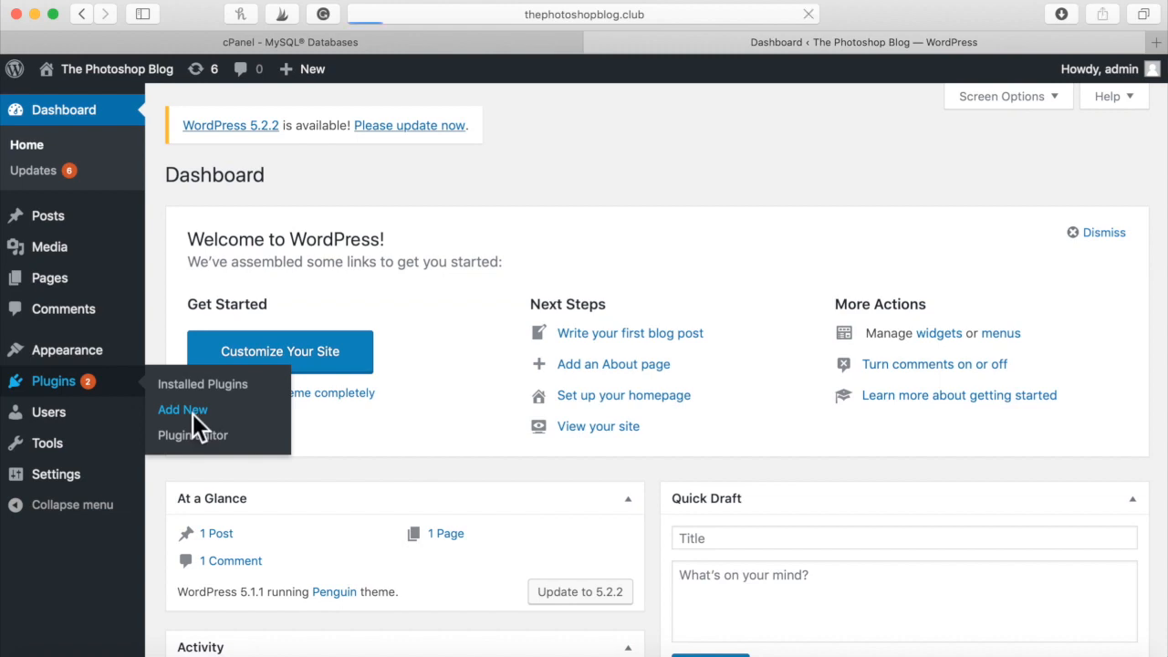
Step: Search Plugins > Add New for 'YOAST', then install and activate Yoast SEO
{"action": "left_click", "coordinate": [183, 409]}
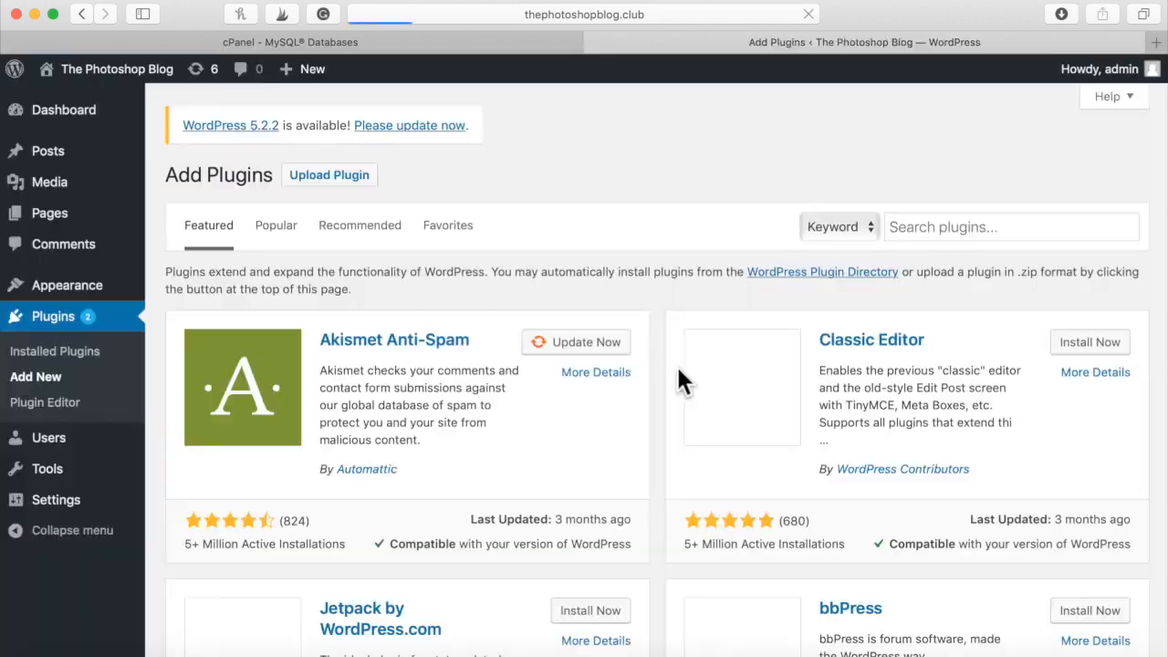
{"action": "type", "text": "YOAST"}
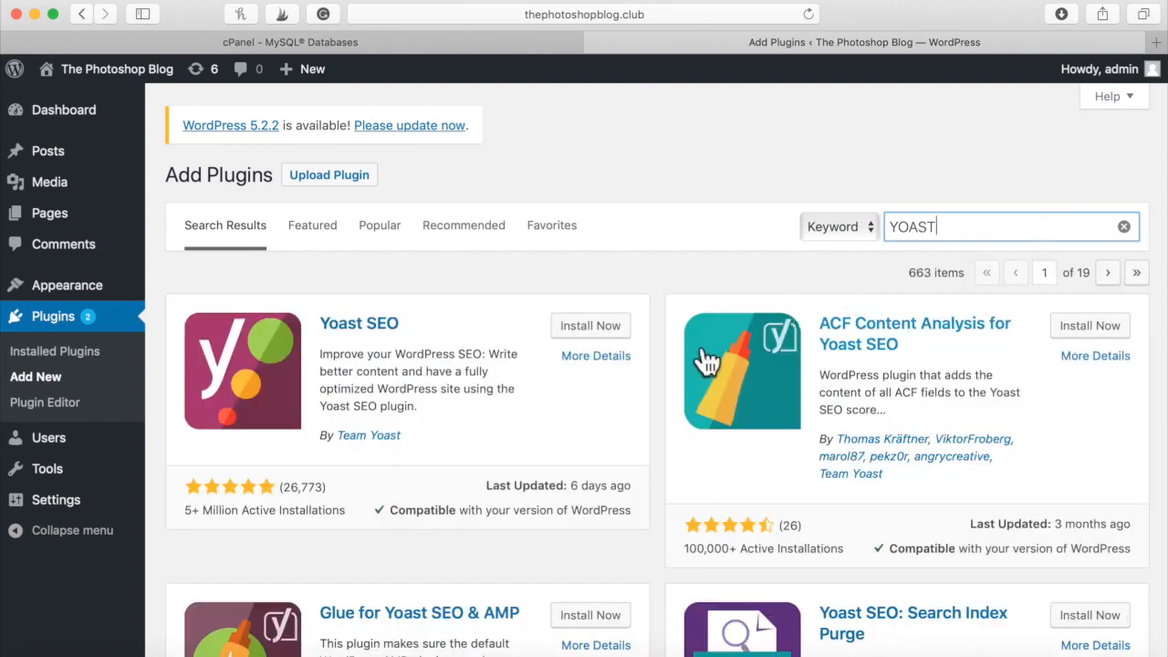
{"action": "left_click", "coordinate": [589, 324]}
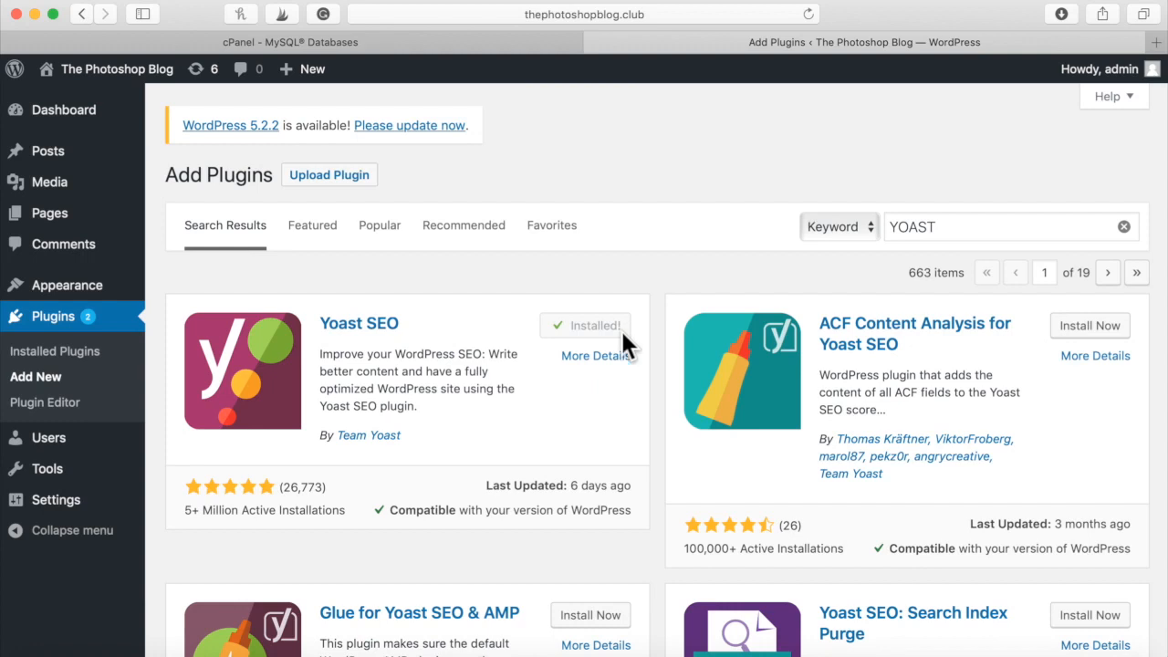
{"action": "left_click", "coordinate": [598, 325]}
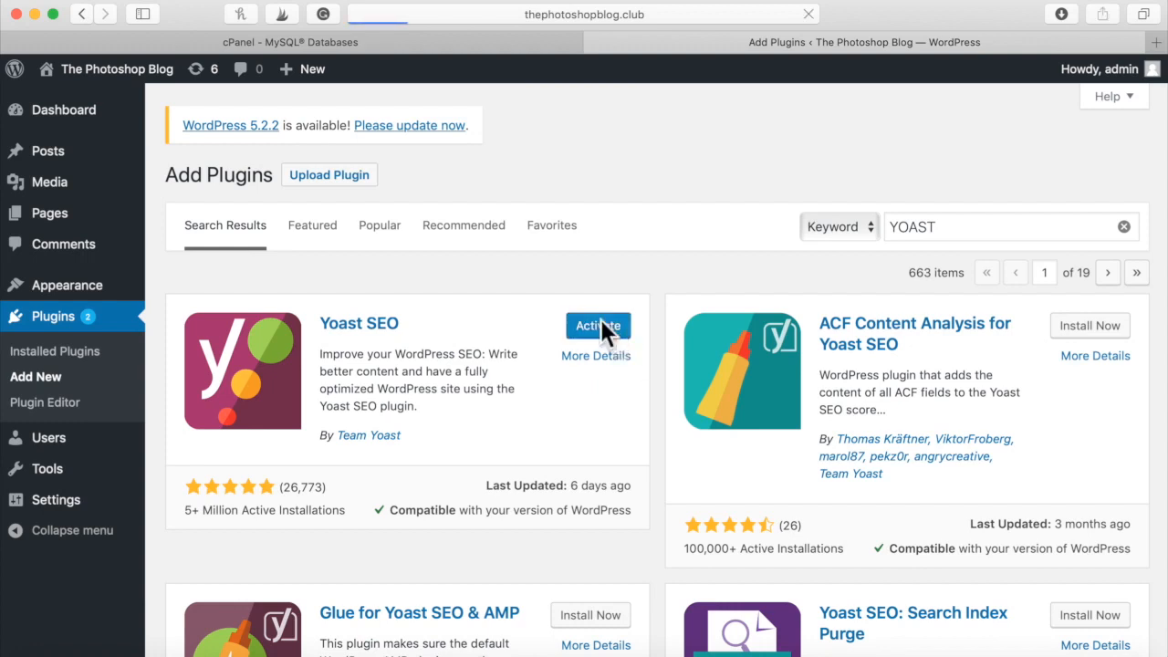
{"action": "left_click", "coordinate": [597, 326]}
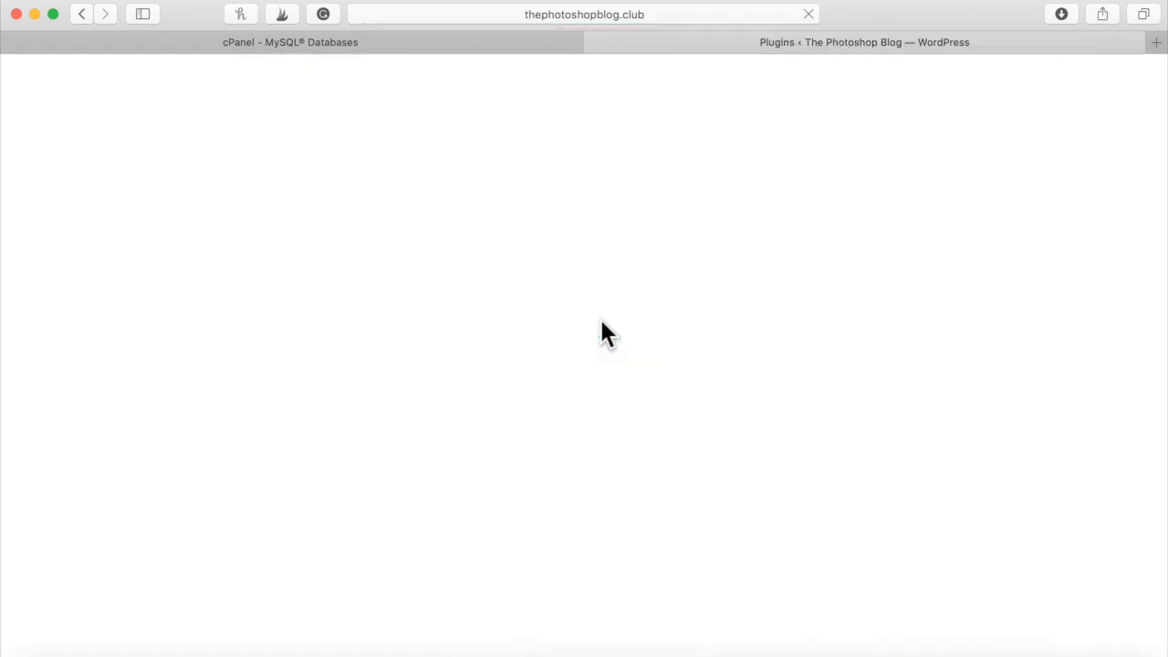
{"action": "left_click", "coordinate": [863, 42]}
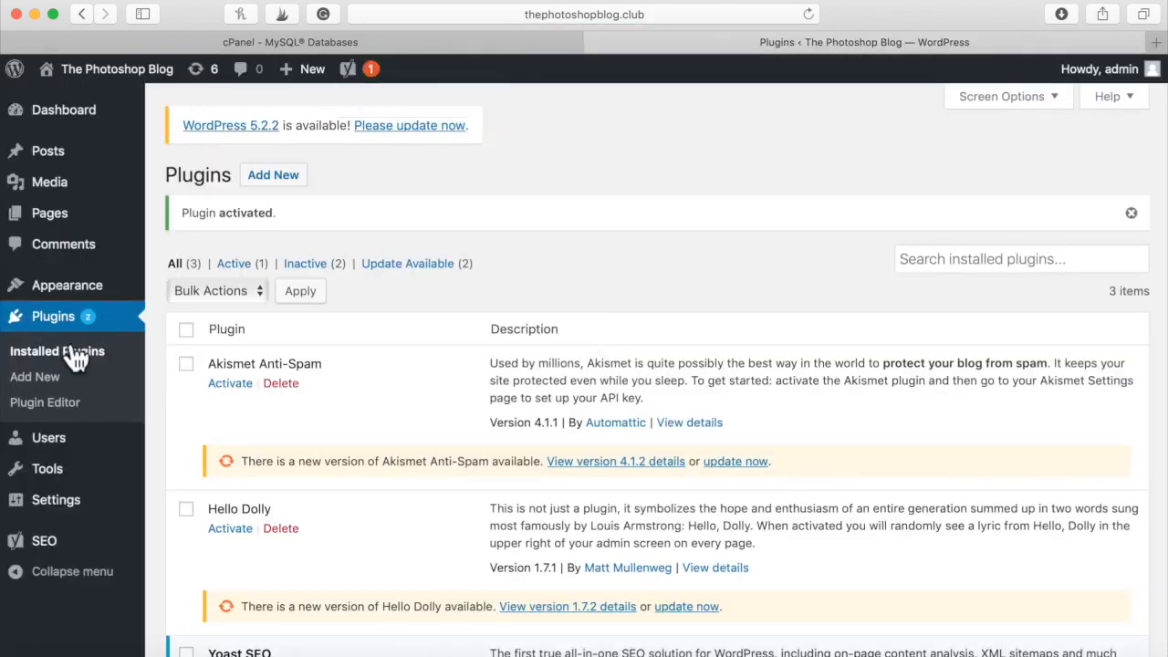
{"action": "mouse_move", "coordinate": [108, 376]}
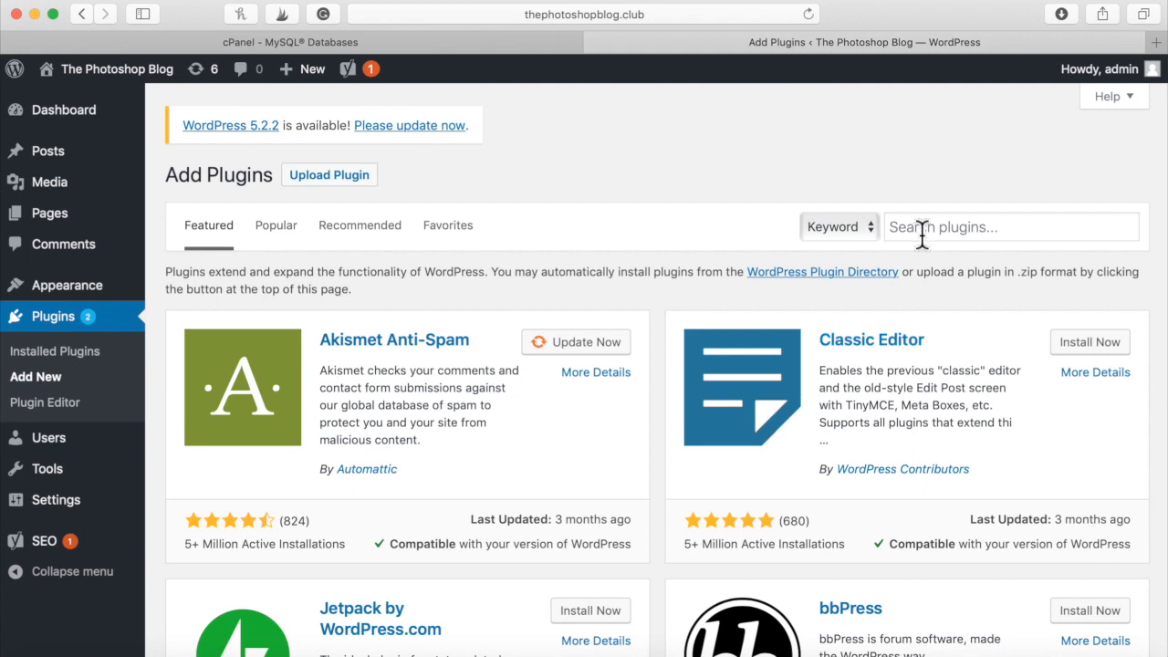
Step: Search plugins for 'SSL', then install and activate Really Simple SSL
{"action": "type", "text": "SSL"}
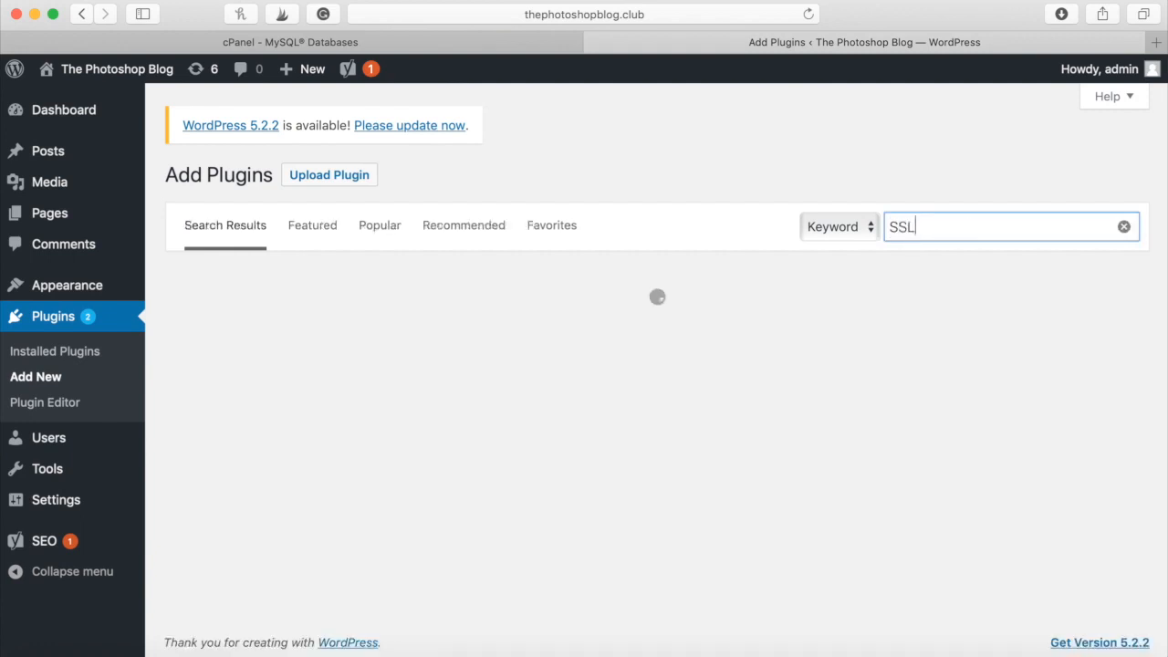
{"action": "type", "text": "SSL"}
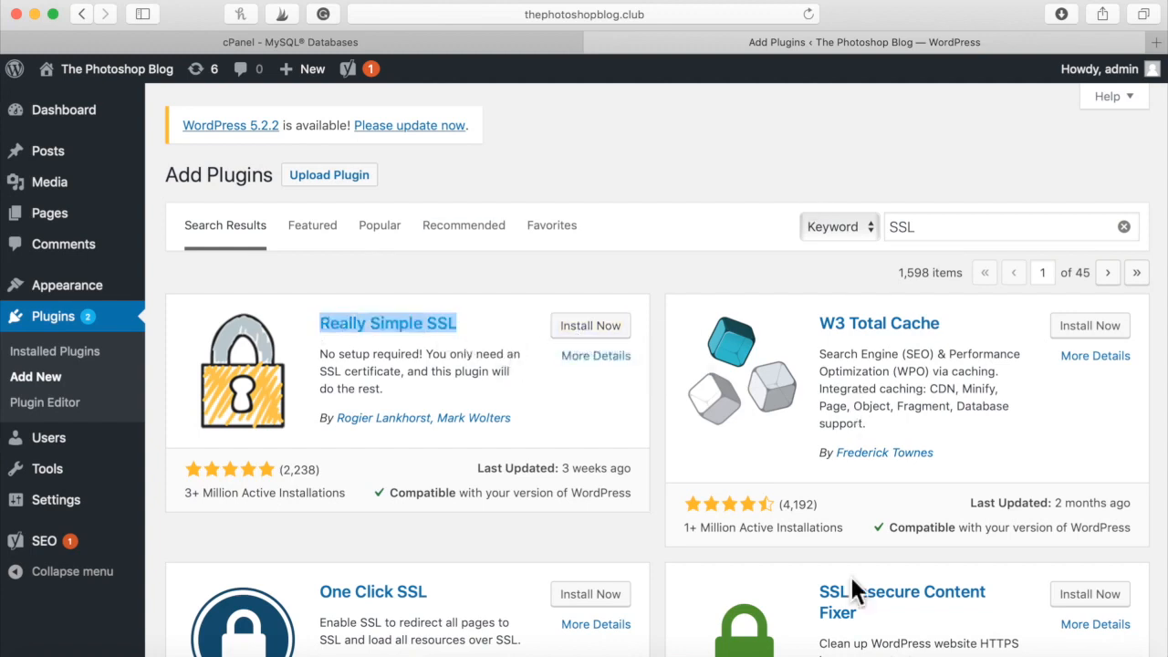
{"action": "mouse_move", "coordinate": [474, 613]}
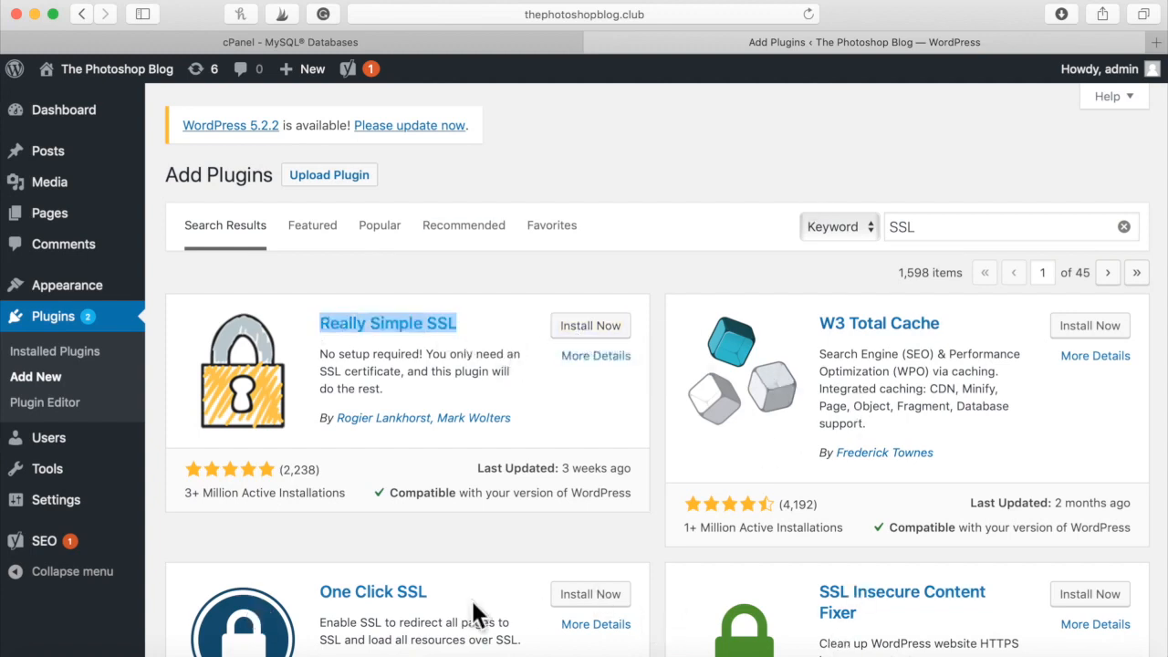
{"action": "mouse_move", "coordinate": [412, 370]}
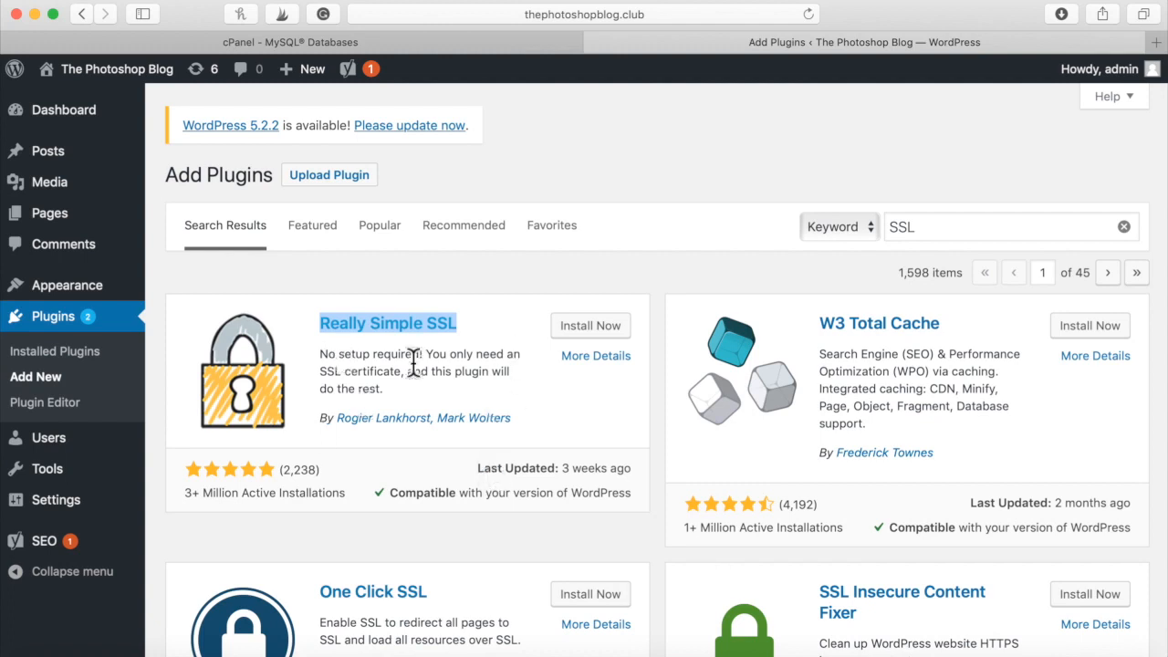
{"action": "left_click", "coordinate": [595, 355]}
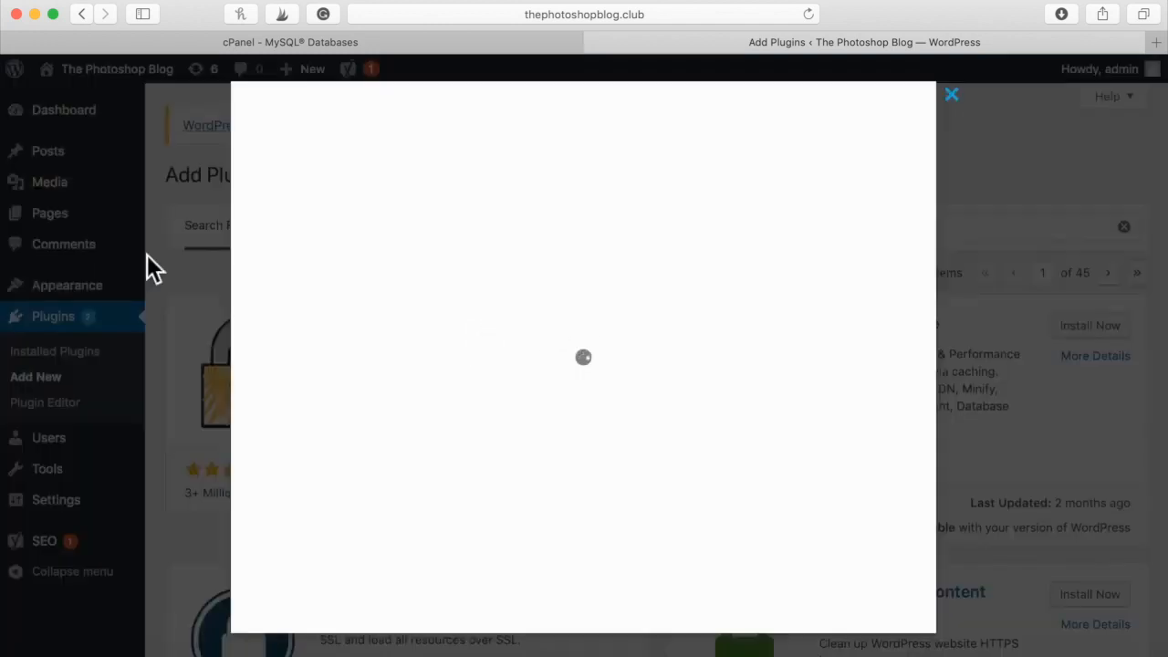
{"action": "left_click", "coordinate": [580, 325]}
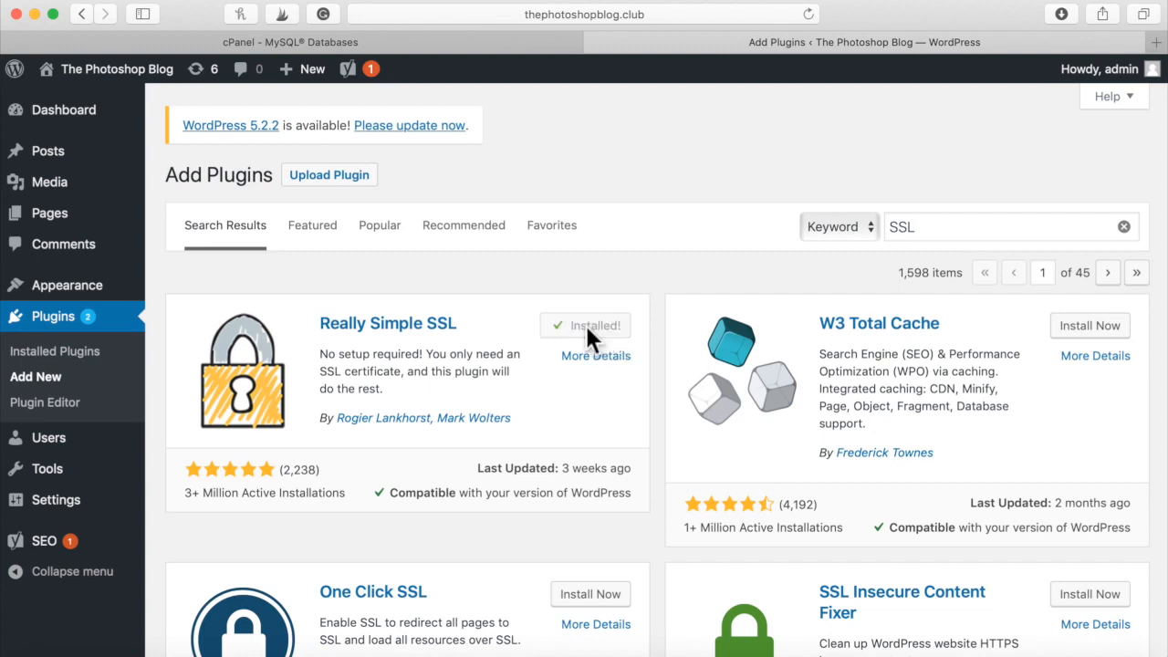
{"action": "left_click", "coordinate": [586, 326]}
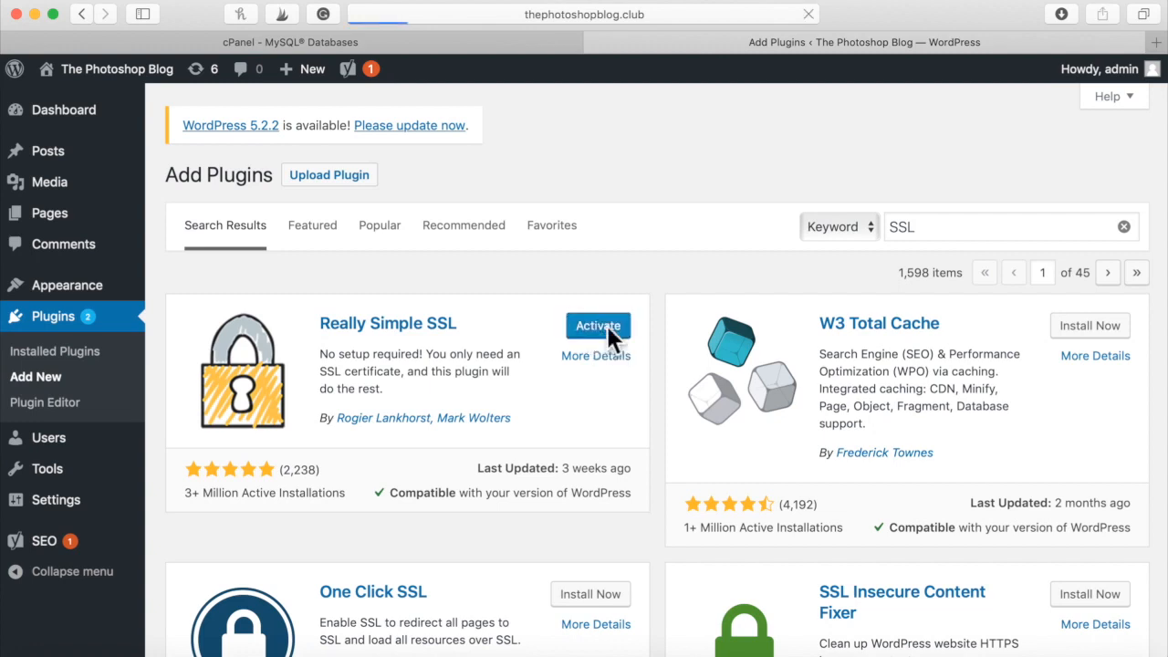
{"action": "mouse_move", "coordinate": [634, 233]}
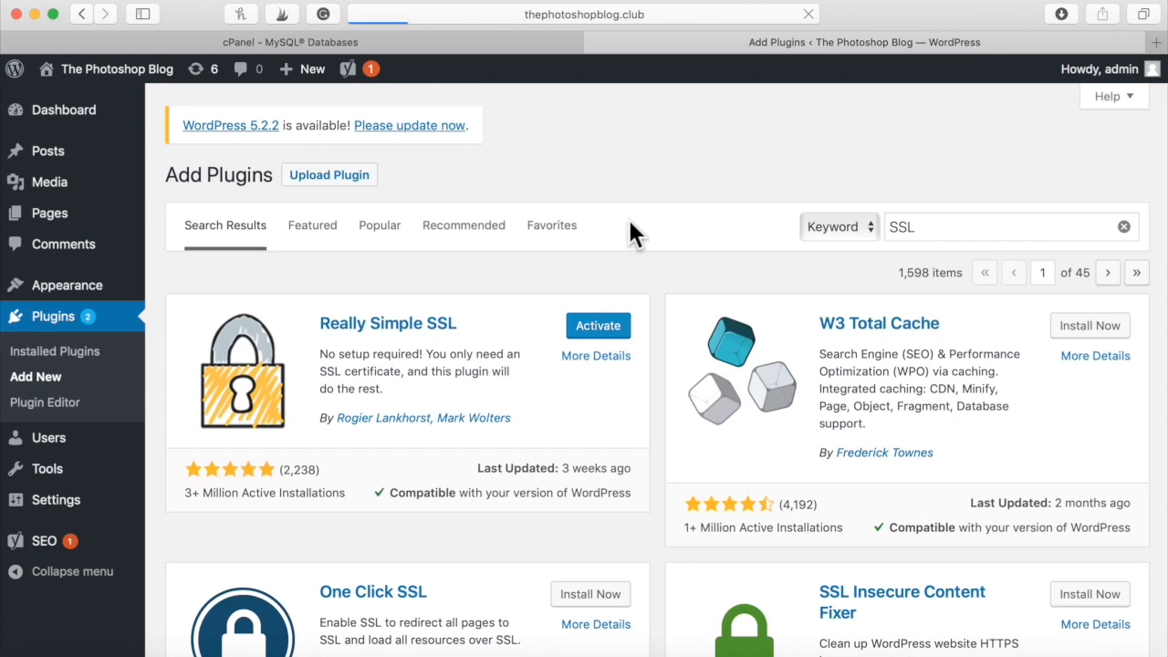
{"action": "left_click", "coordinate": [598, 325]}
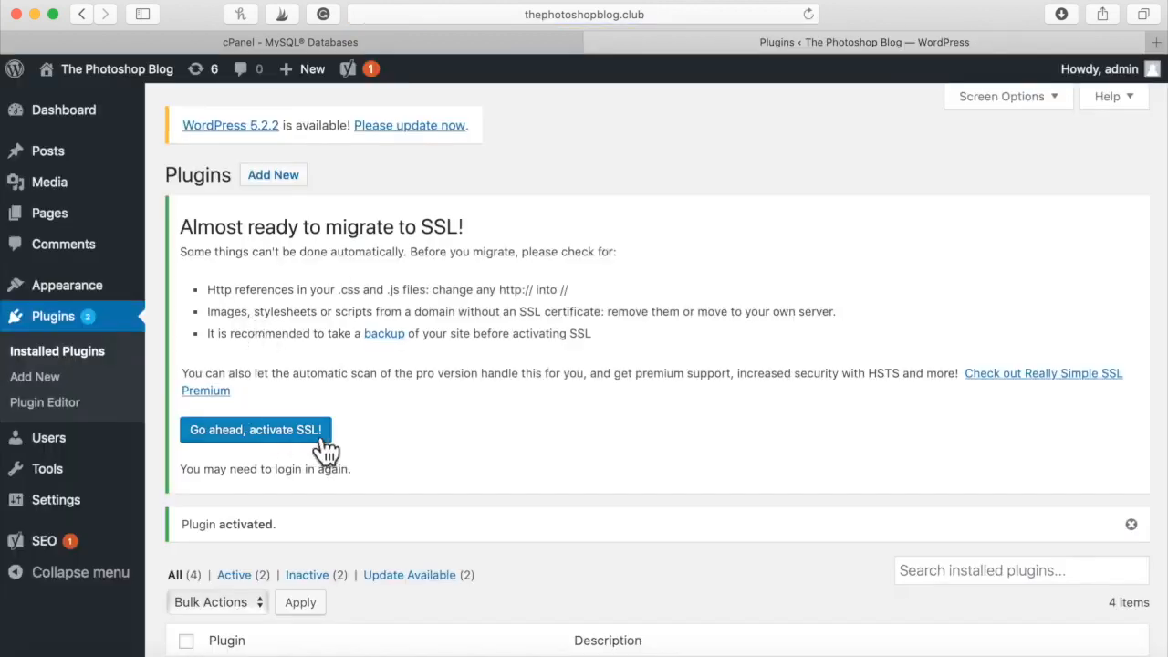
Step: Activate SSL site-wide, then visit the blog and confirm its address uses https
{"action": "left_click", "coordinate": [254, 429]}
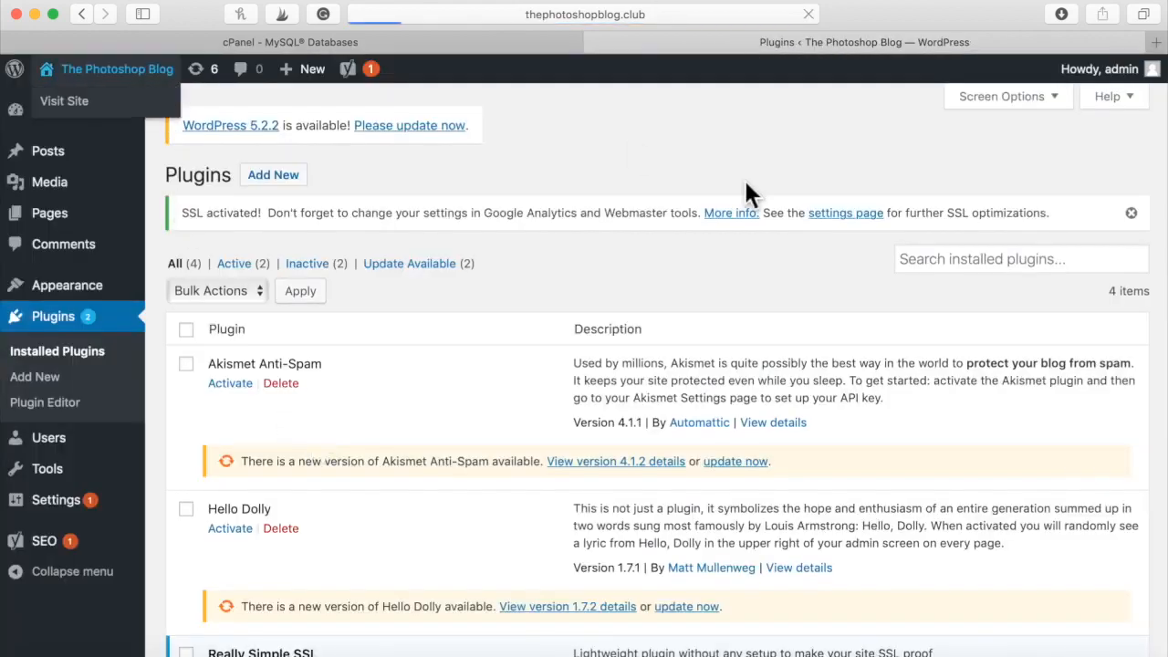
{"action": "left_click", "coordinate": [863, 42]}
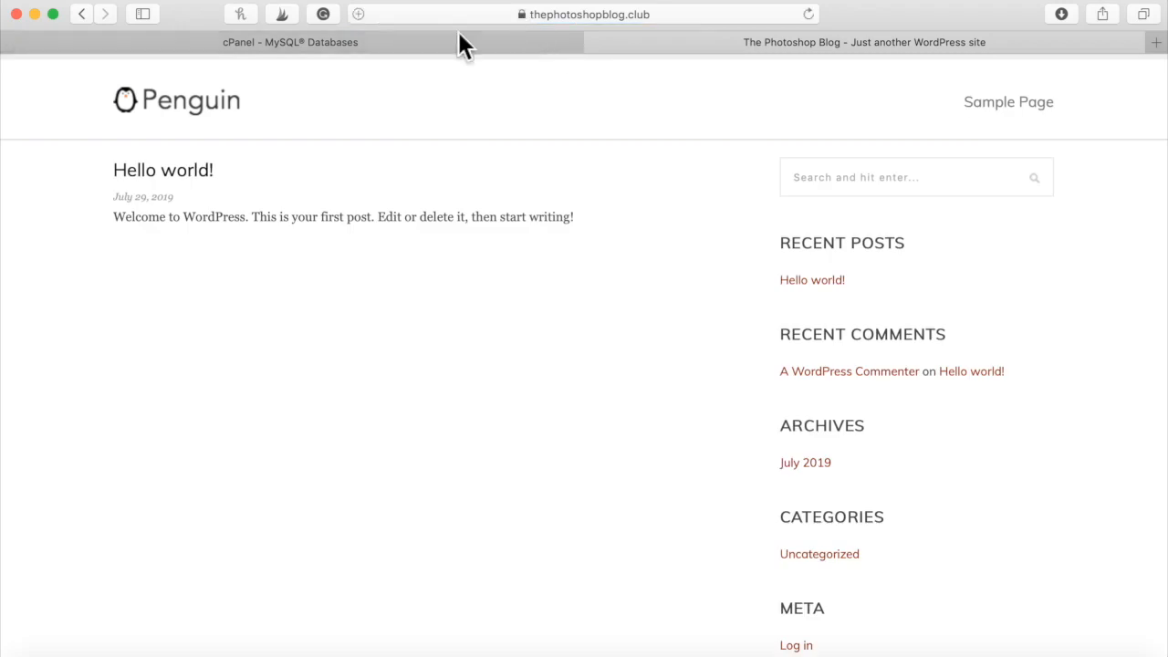
{"action": "left_click", "coordinate": [584, 13]}
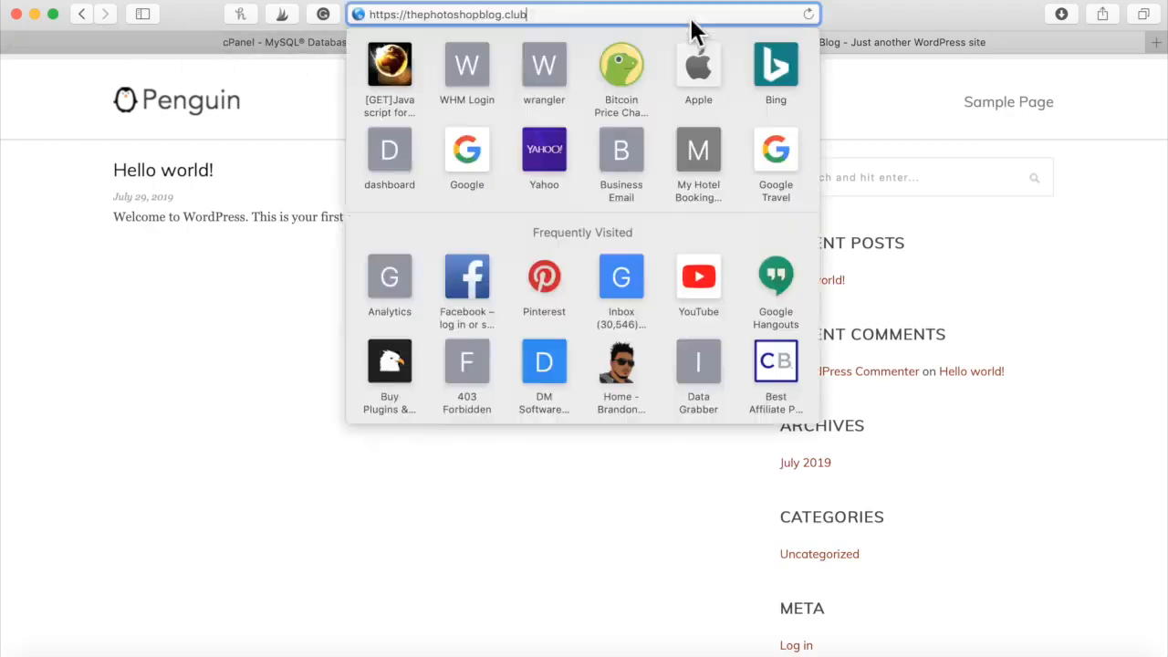